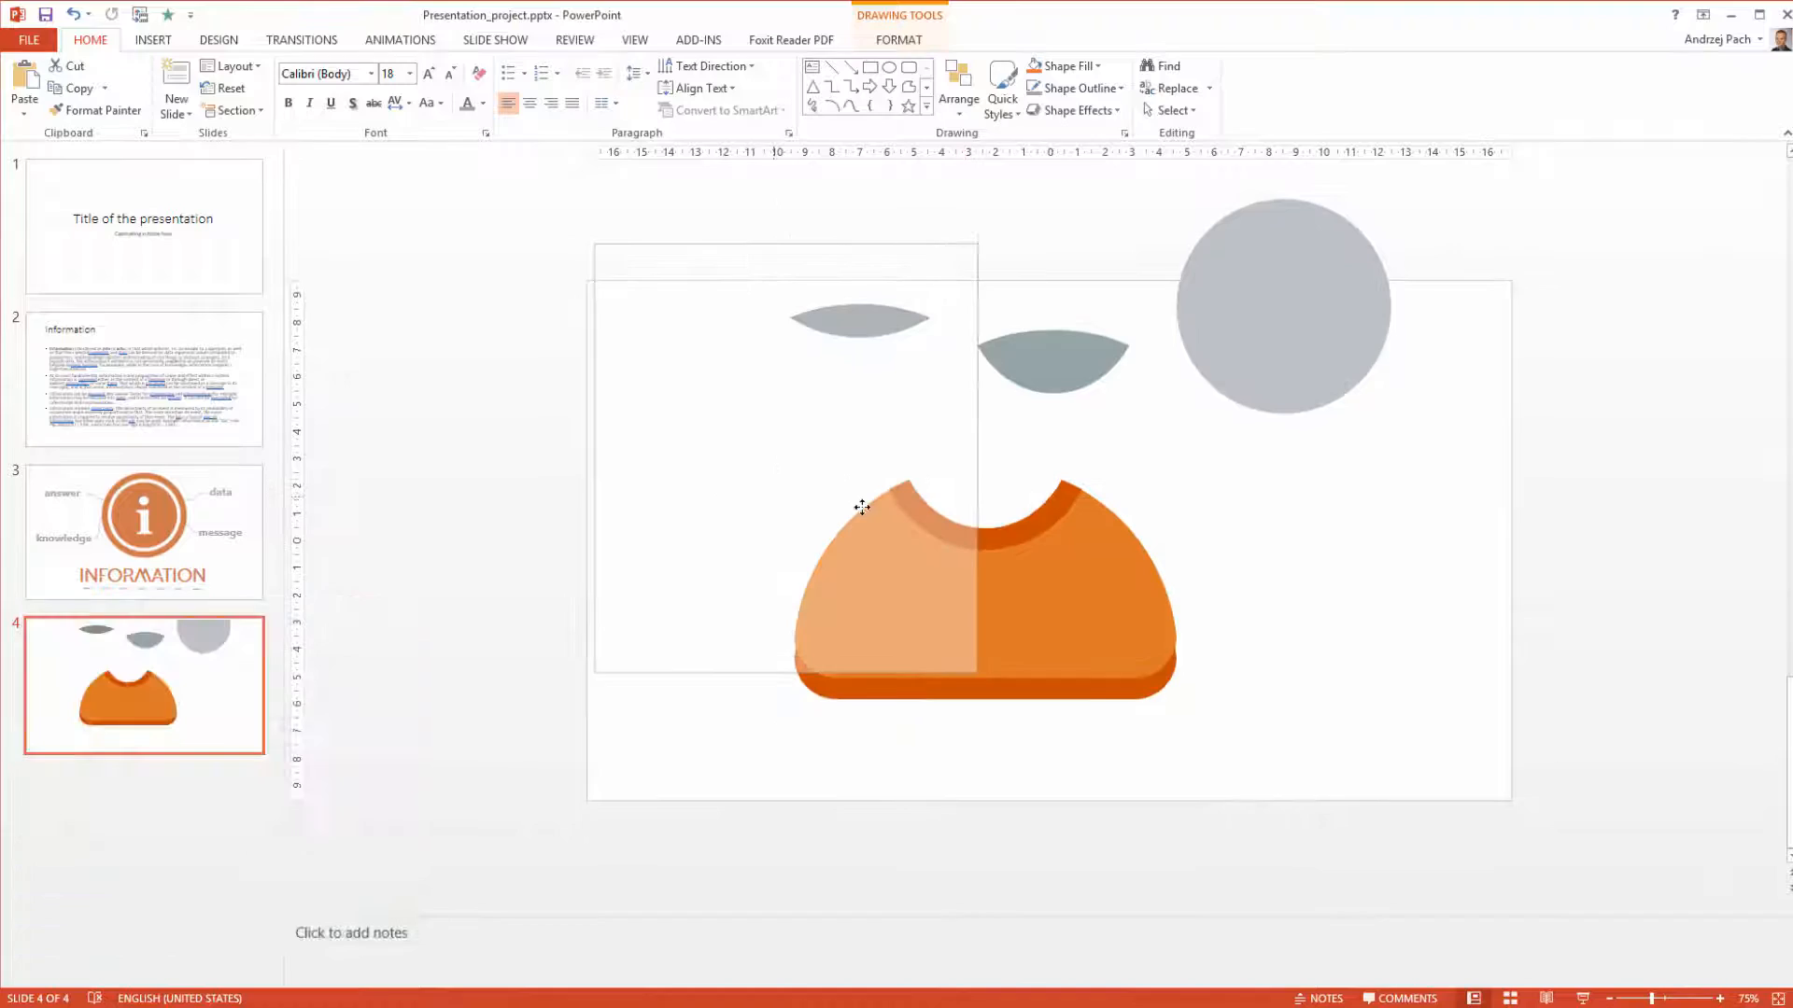
Step: Delete the fourth slide holding the broken-apart icon pieces, leaving three slides
{"action": "left_click", "coordinate": [144, 532]}
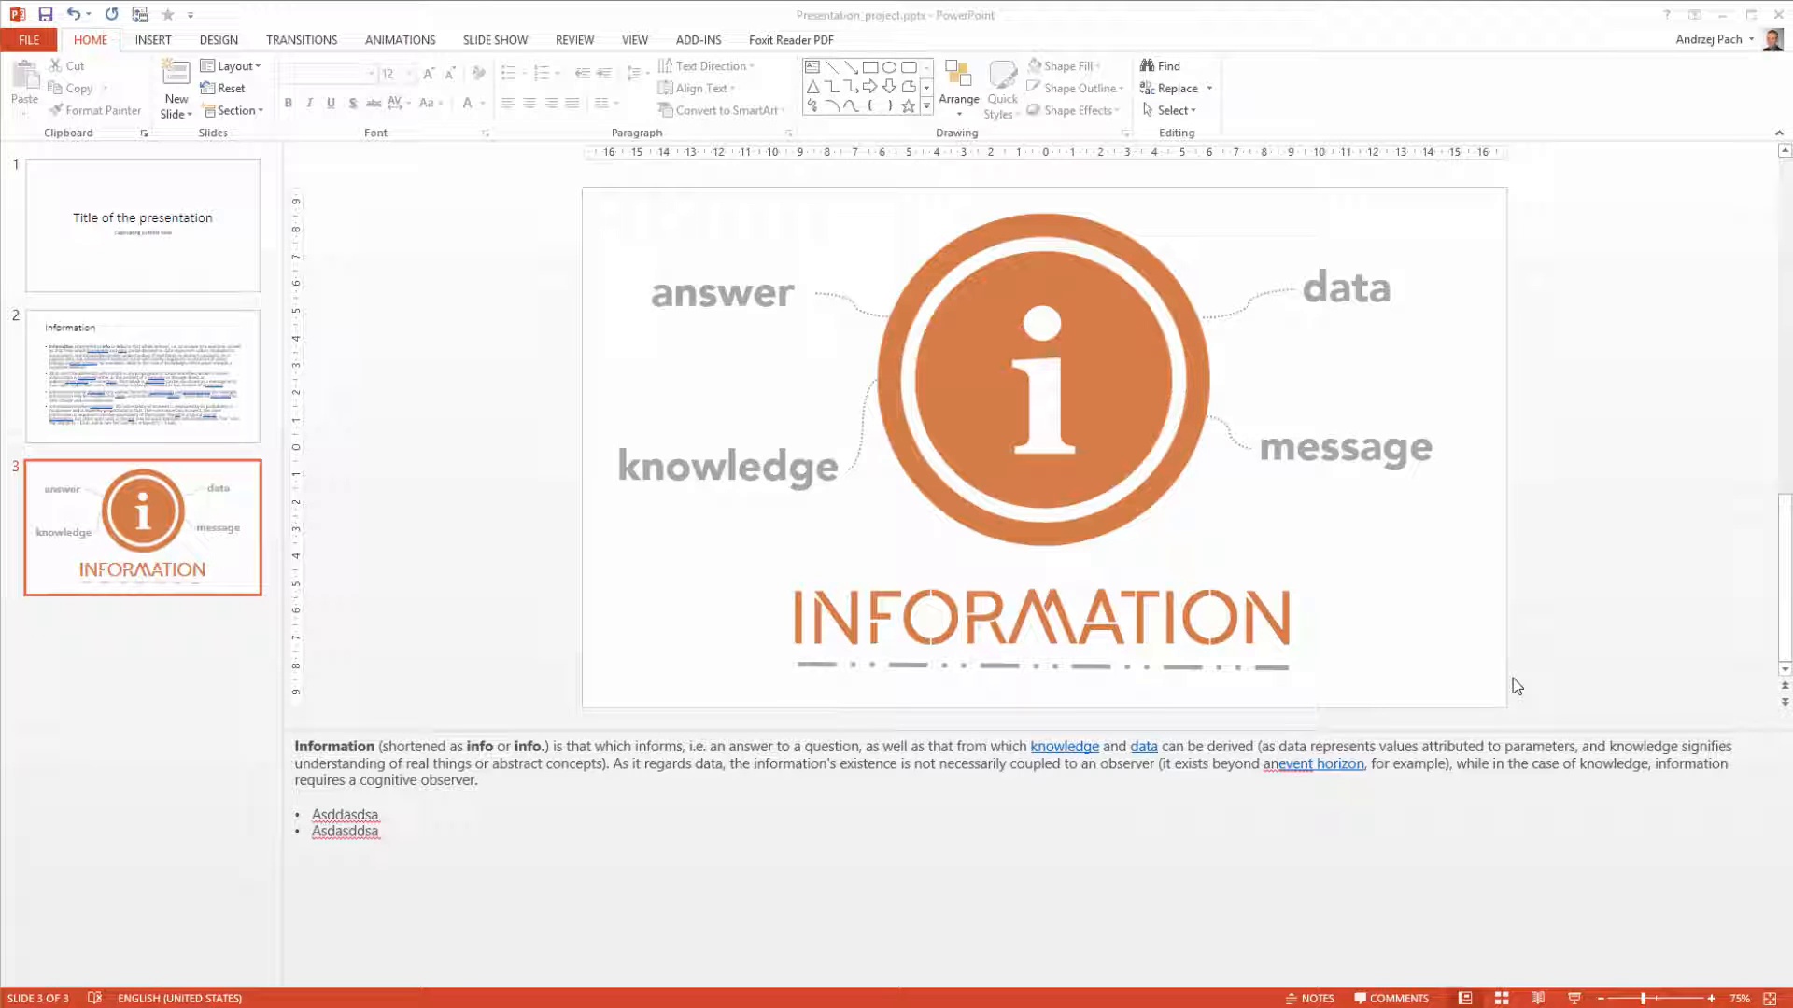
{"action": "mouse_move", "coordinate": [143, 704]}
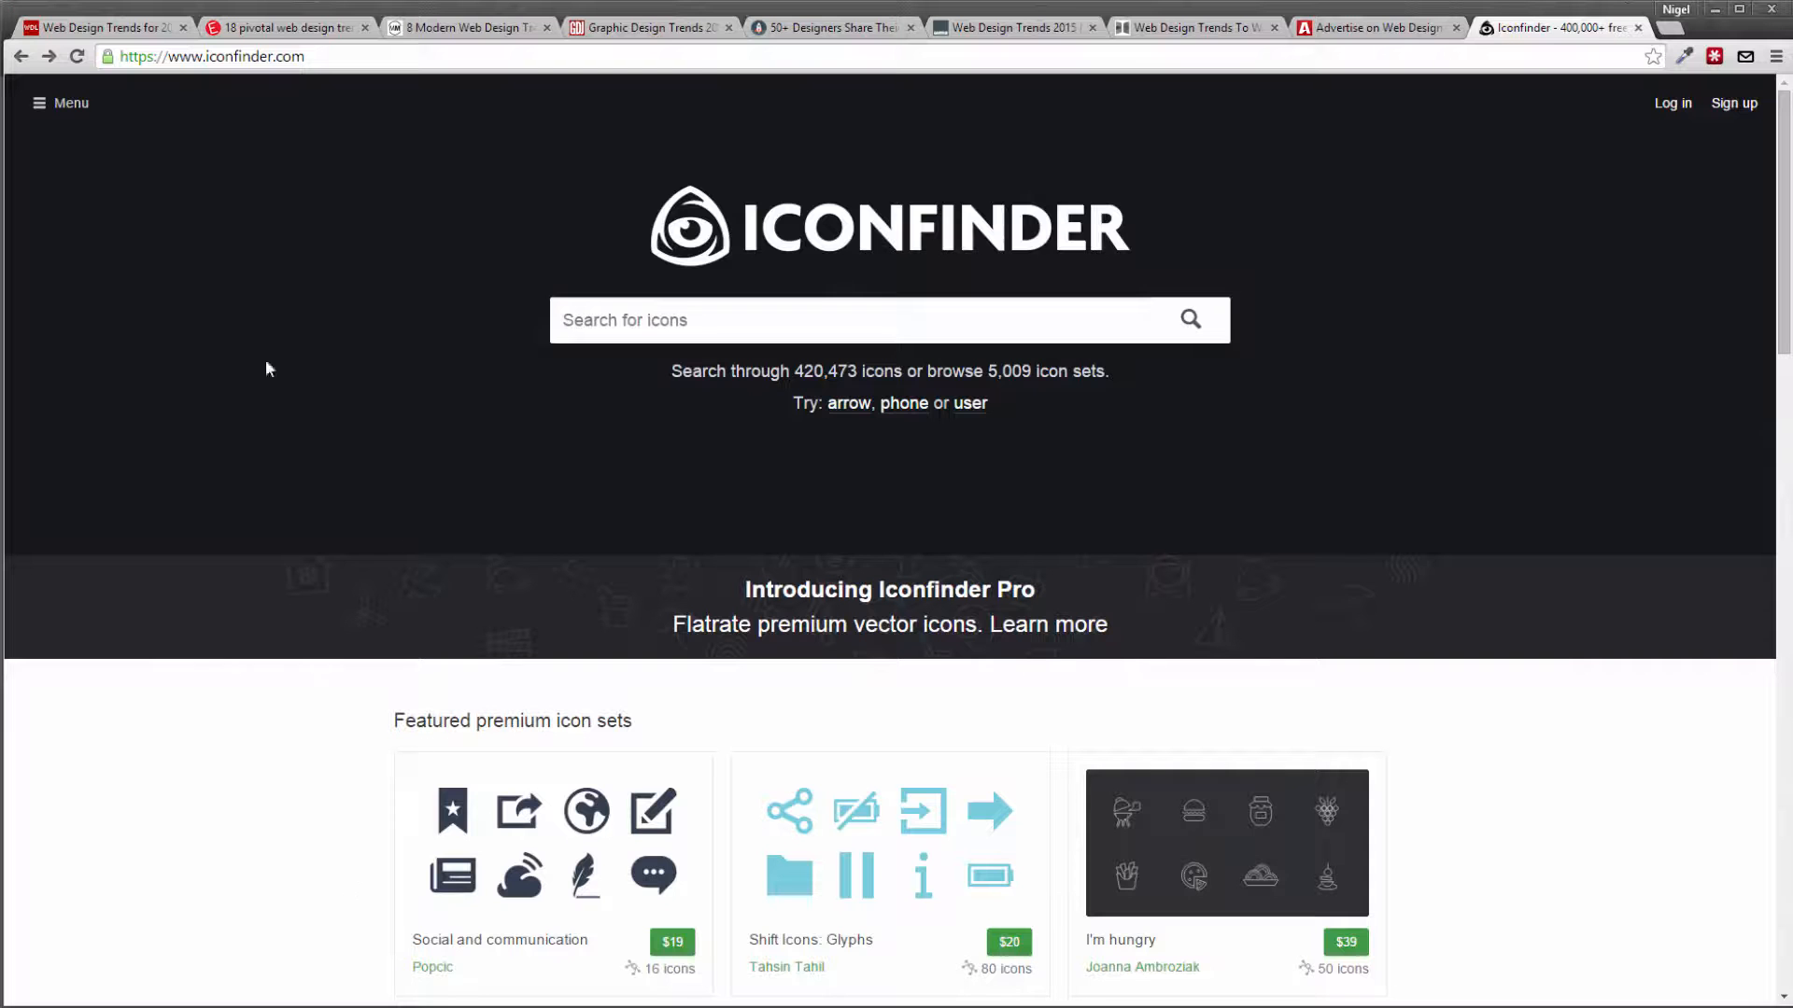
Step: Search Iconfinder for 'user' filtered to free vector icons and pick the orange-and-grey user icon
{"action": "left_click", "coordinate": [851, 319]}
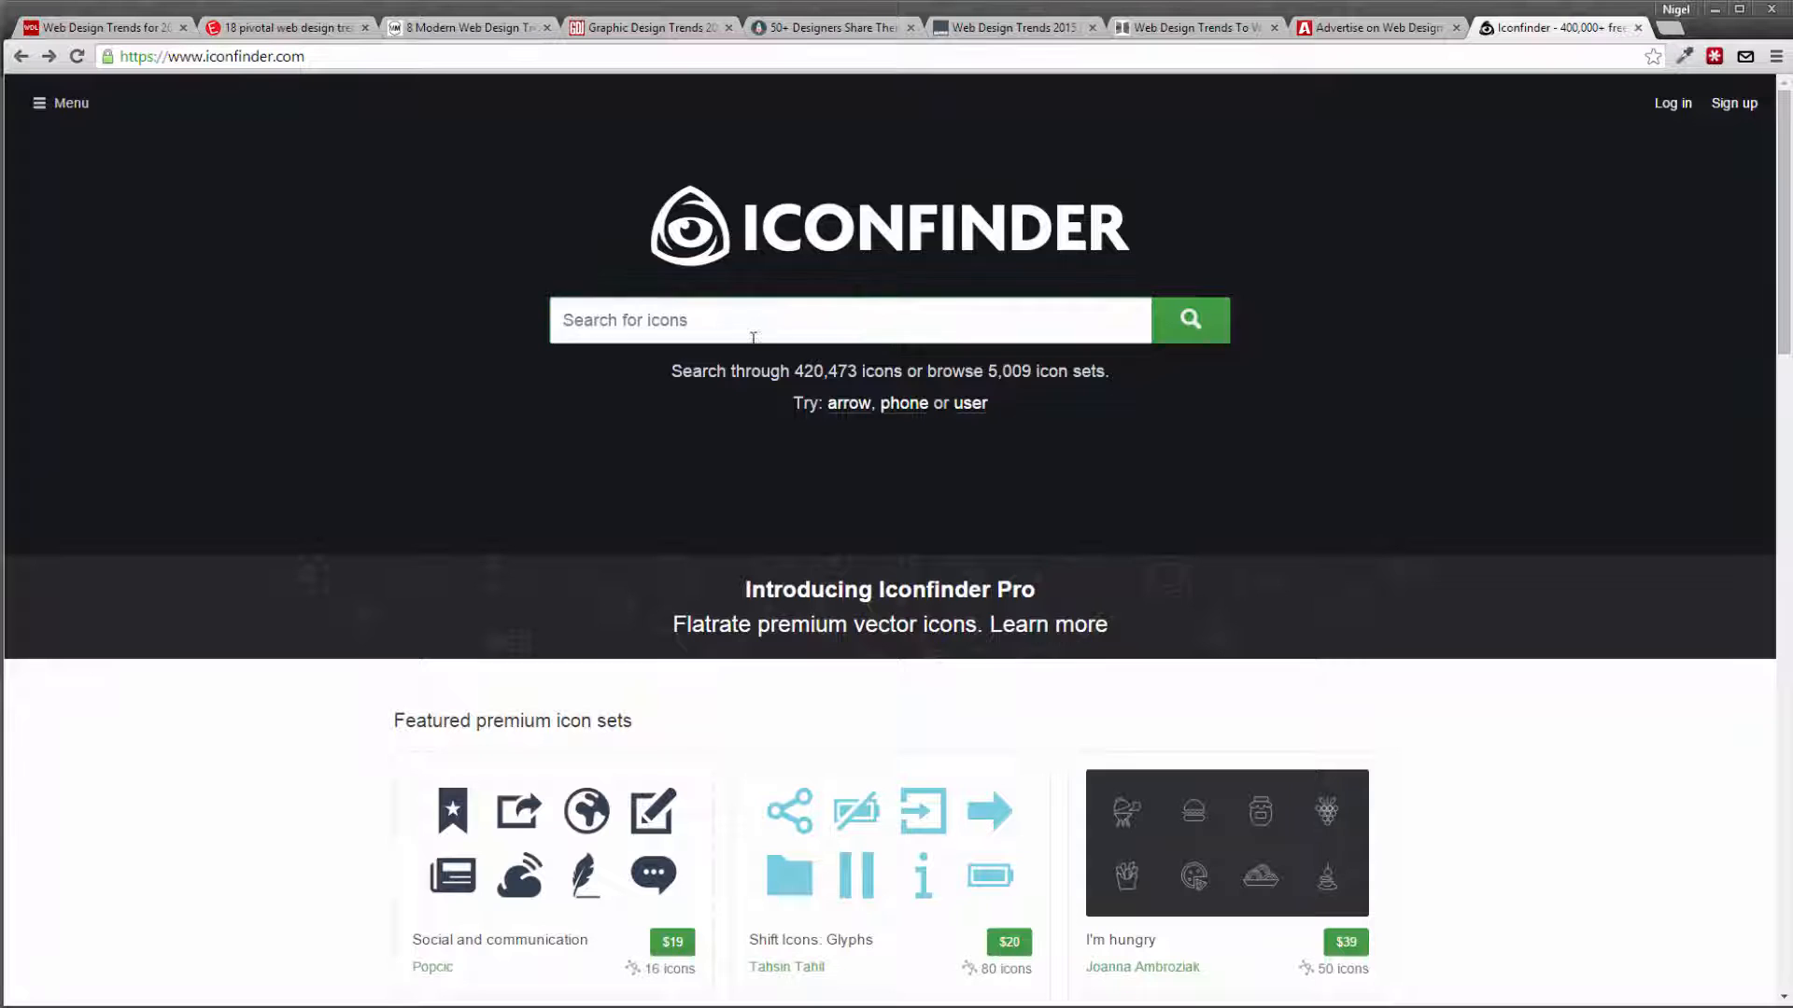
{"action": "type", "text": "user"}
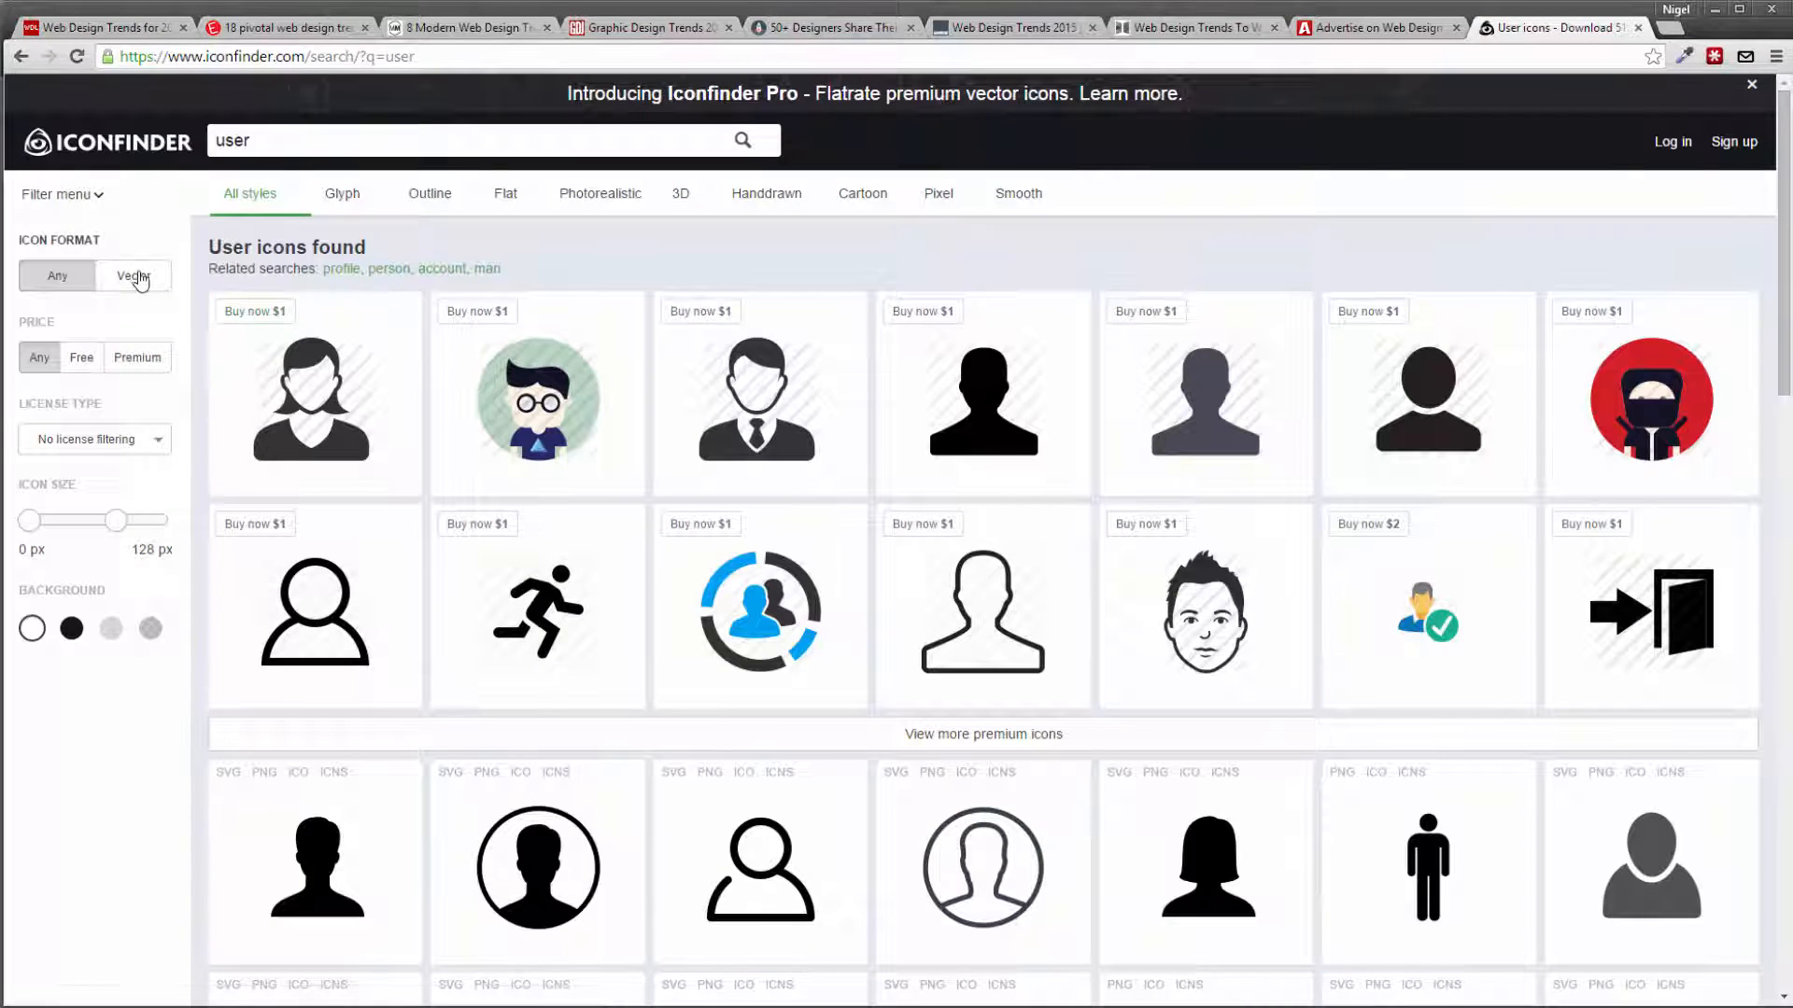
{"action": "left_click", "coordinate": [134, 276]}
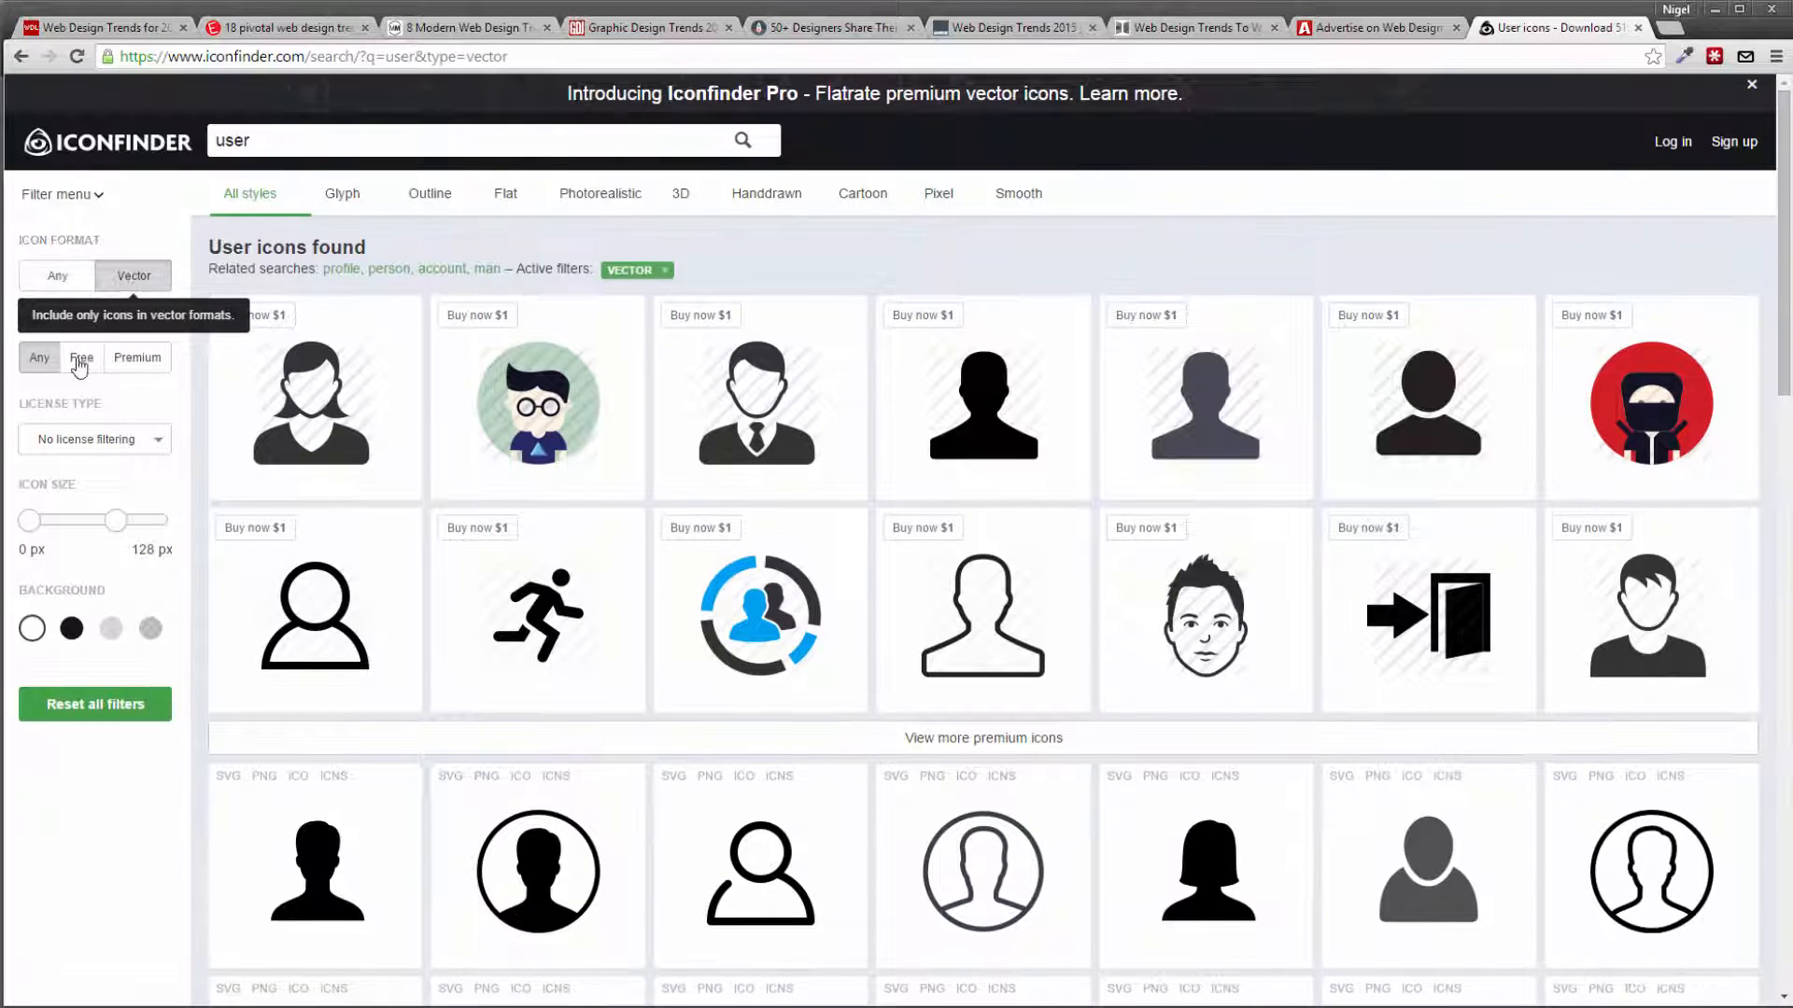
{"action": "left_click", "coordinate": [80, 357]}
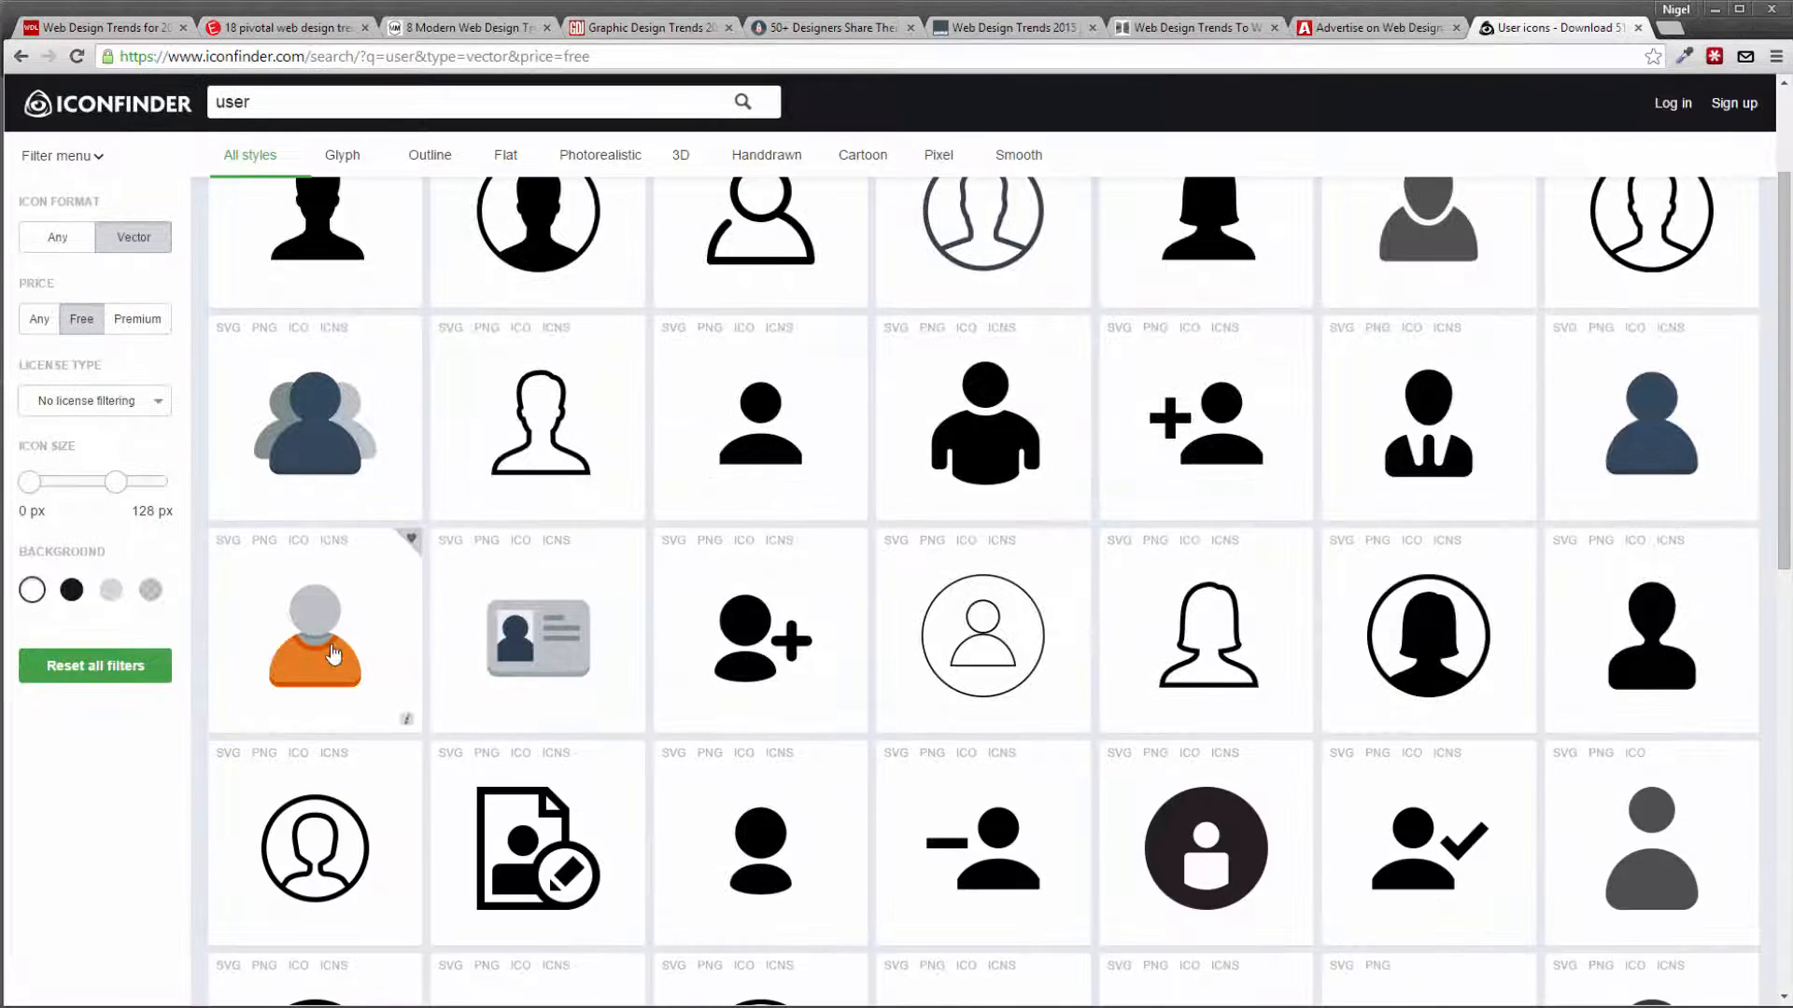
{"action": "left_click", "coordinate": [314, 635]}
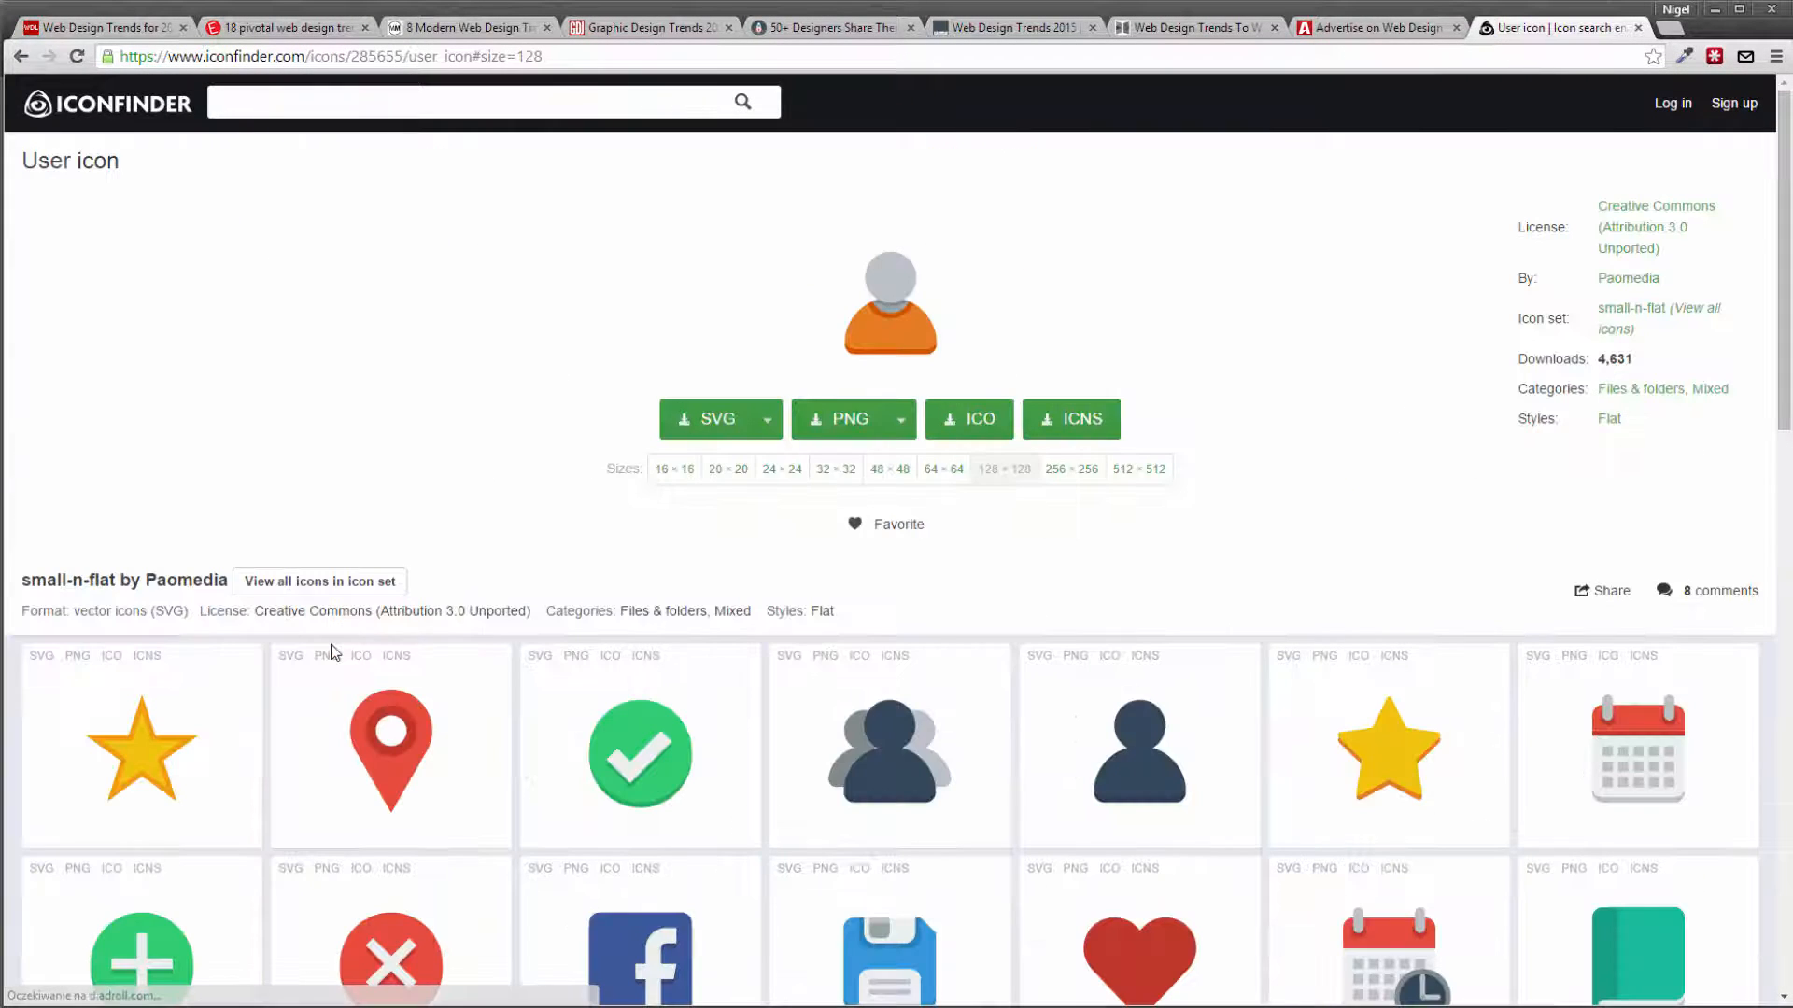
{"action": "mouse_move", "coordinate": [1027, 347]}
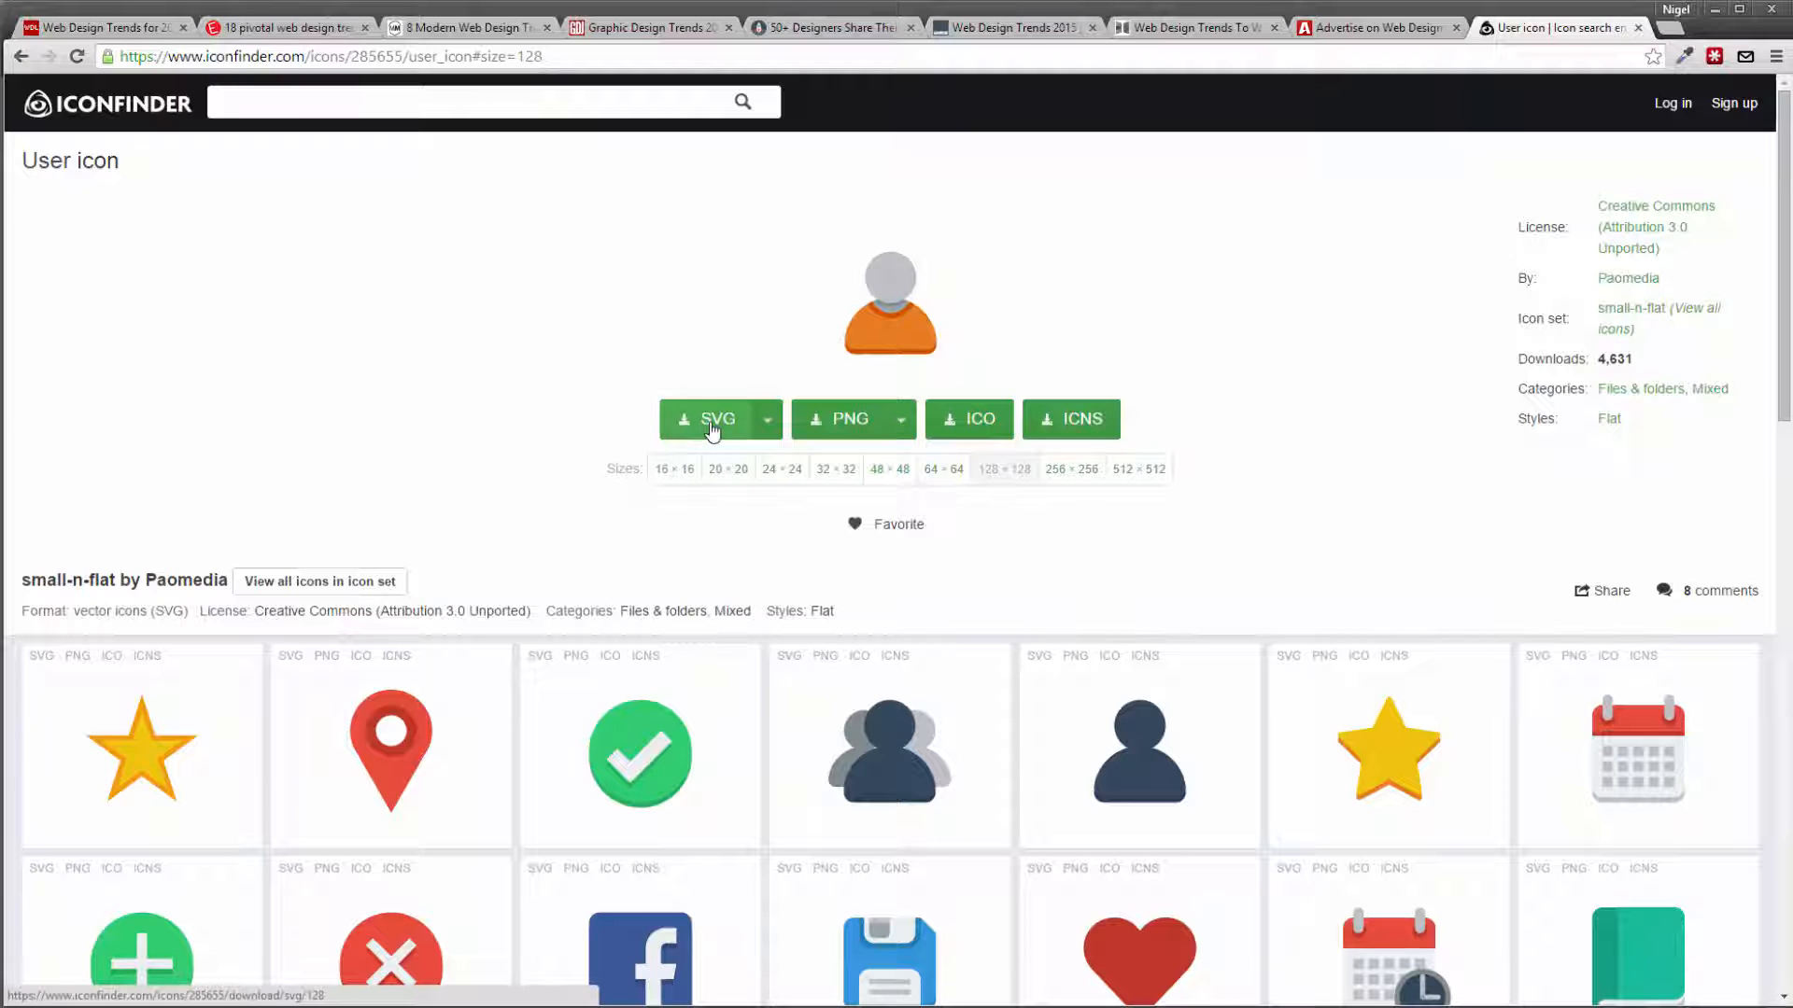
Step: Download the orange-and-grey user icon as an SVG file and save it
{"action": "left_click", "coordinate": [714, 418]}
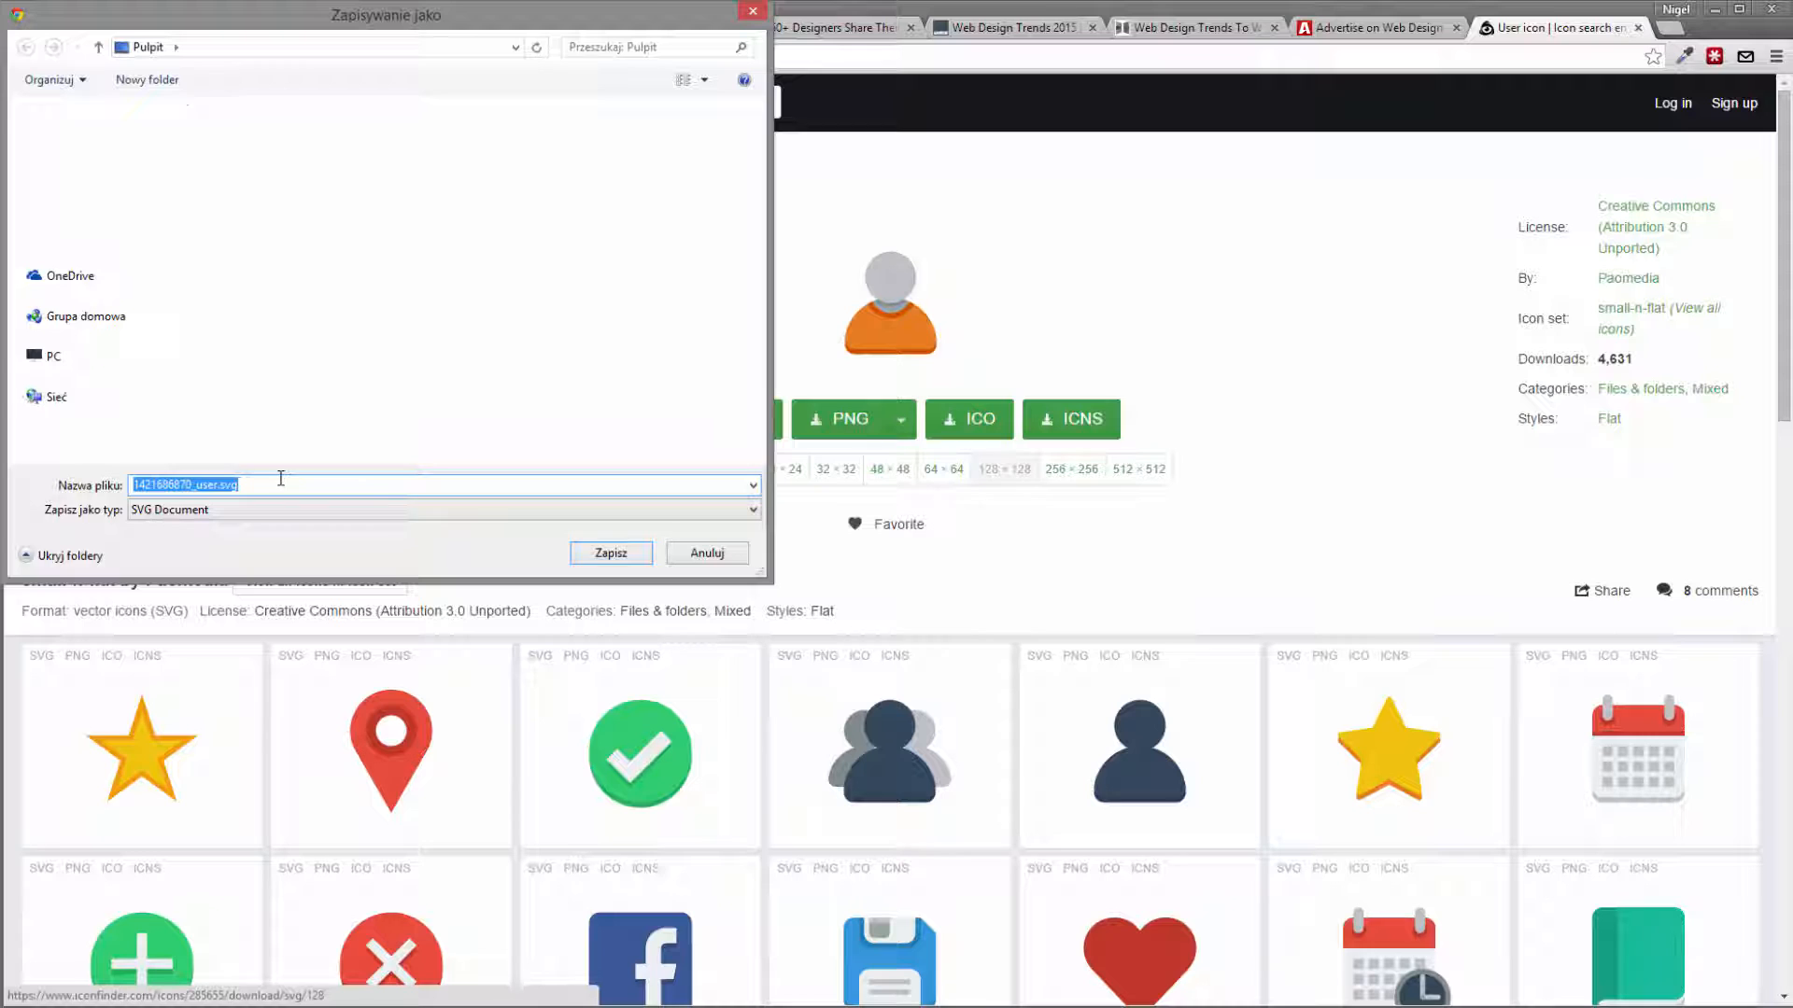
{"action": "left_click", "coordinate": [609, 553]}
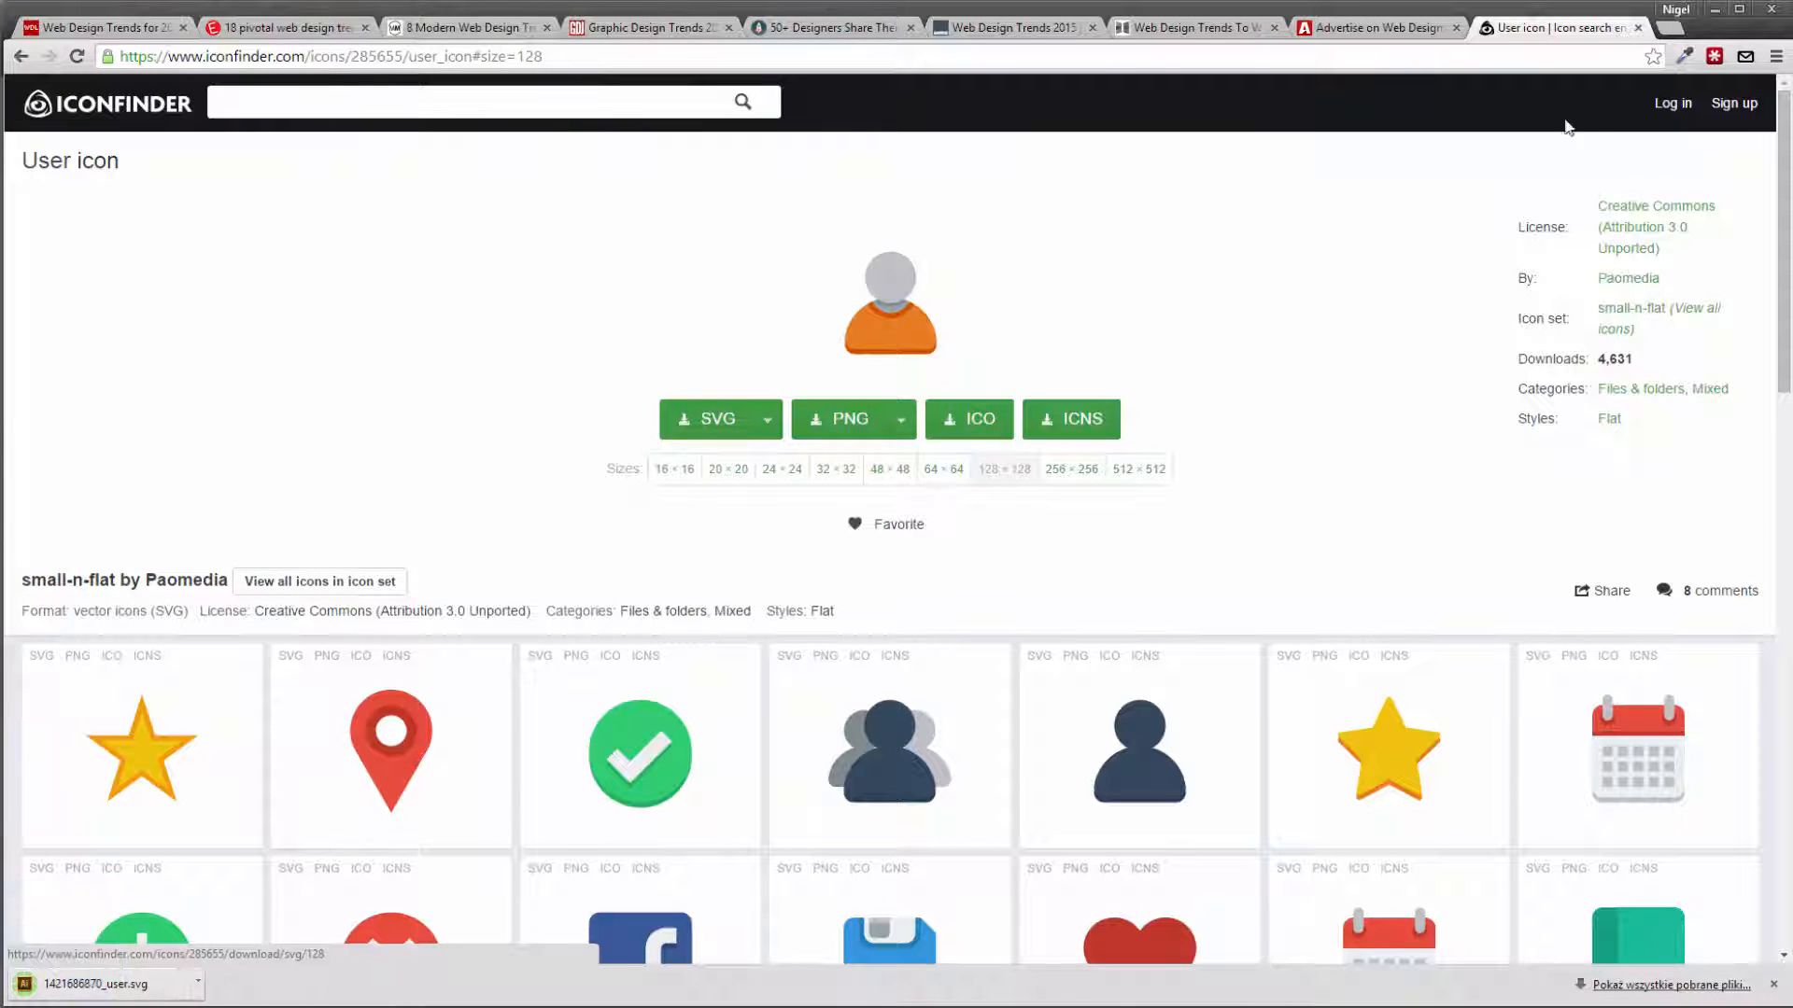
{"action": "mouse_move", "coordinate": [1531, 157]}
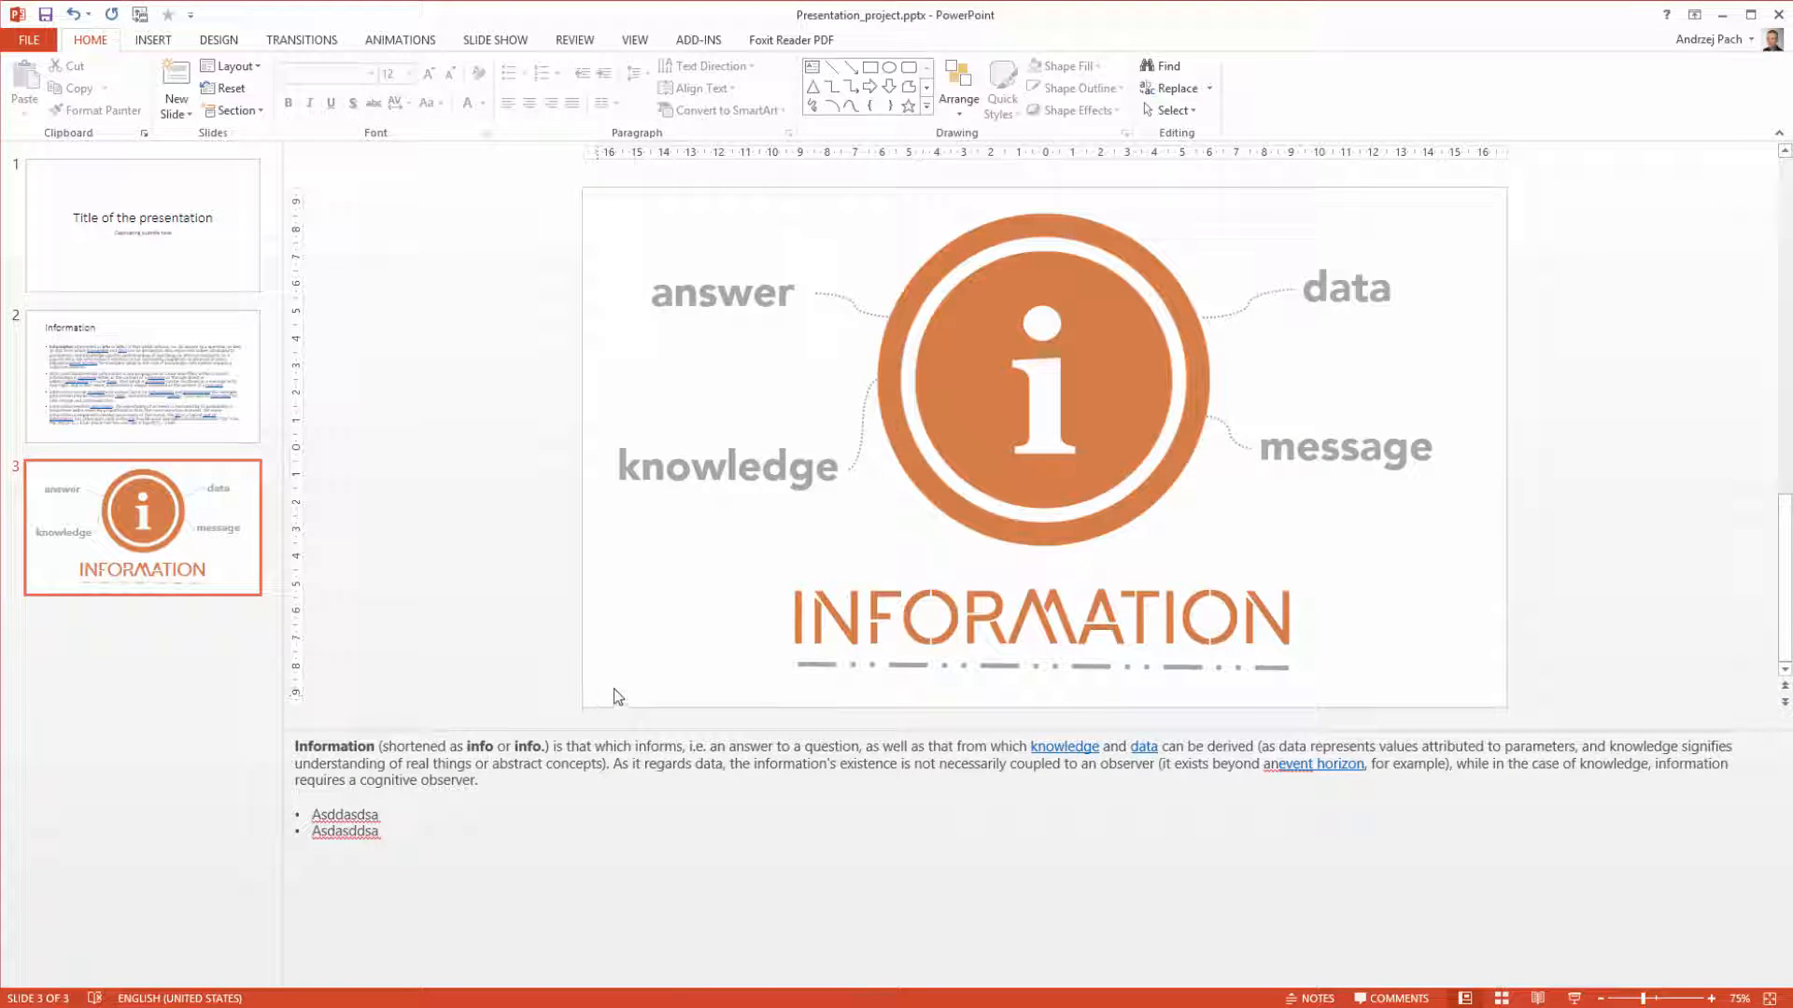
{"action": "mouse_move", "coordinate": [595, 726]}
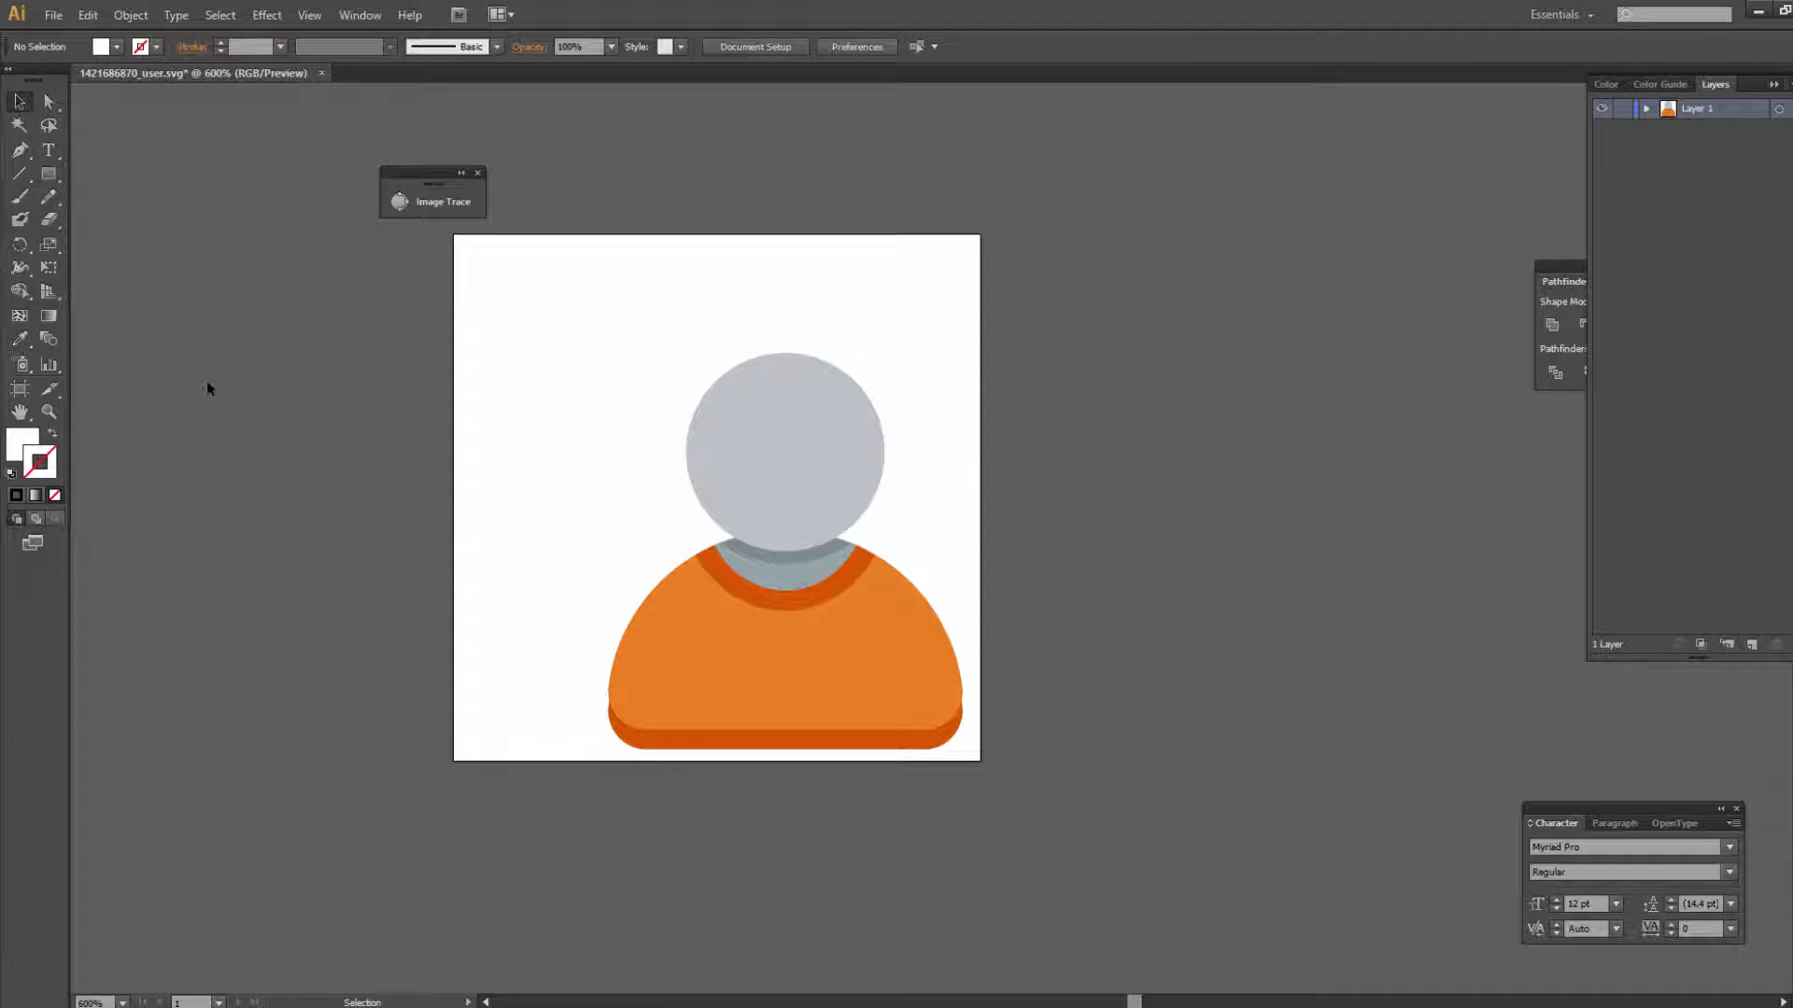
Step: Export the user icon from Illustrator as an Enhanced Metafile (*.EMF) file
{"action": "left_click", "coordinate": [52, 15]}
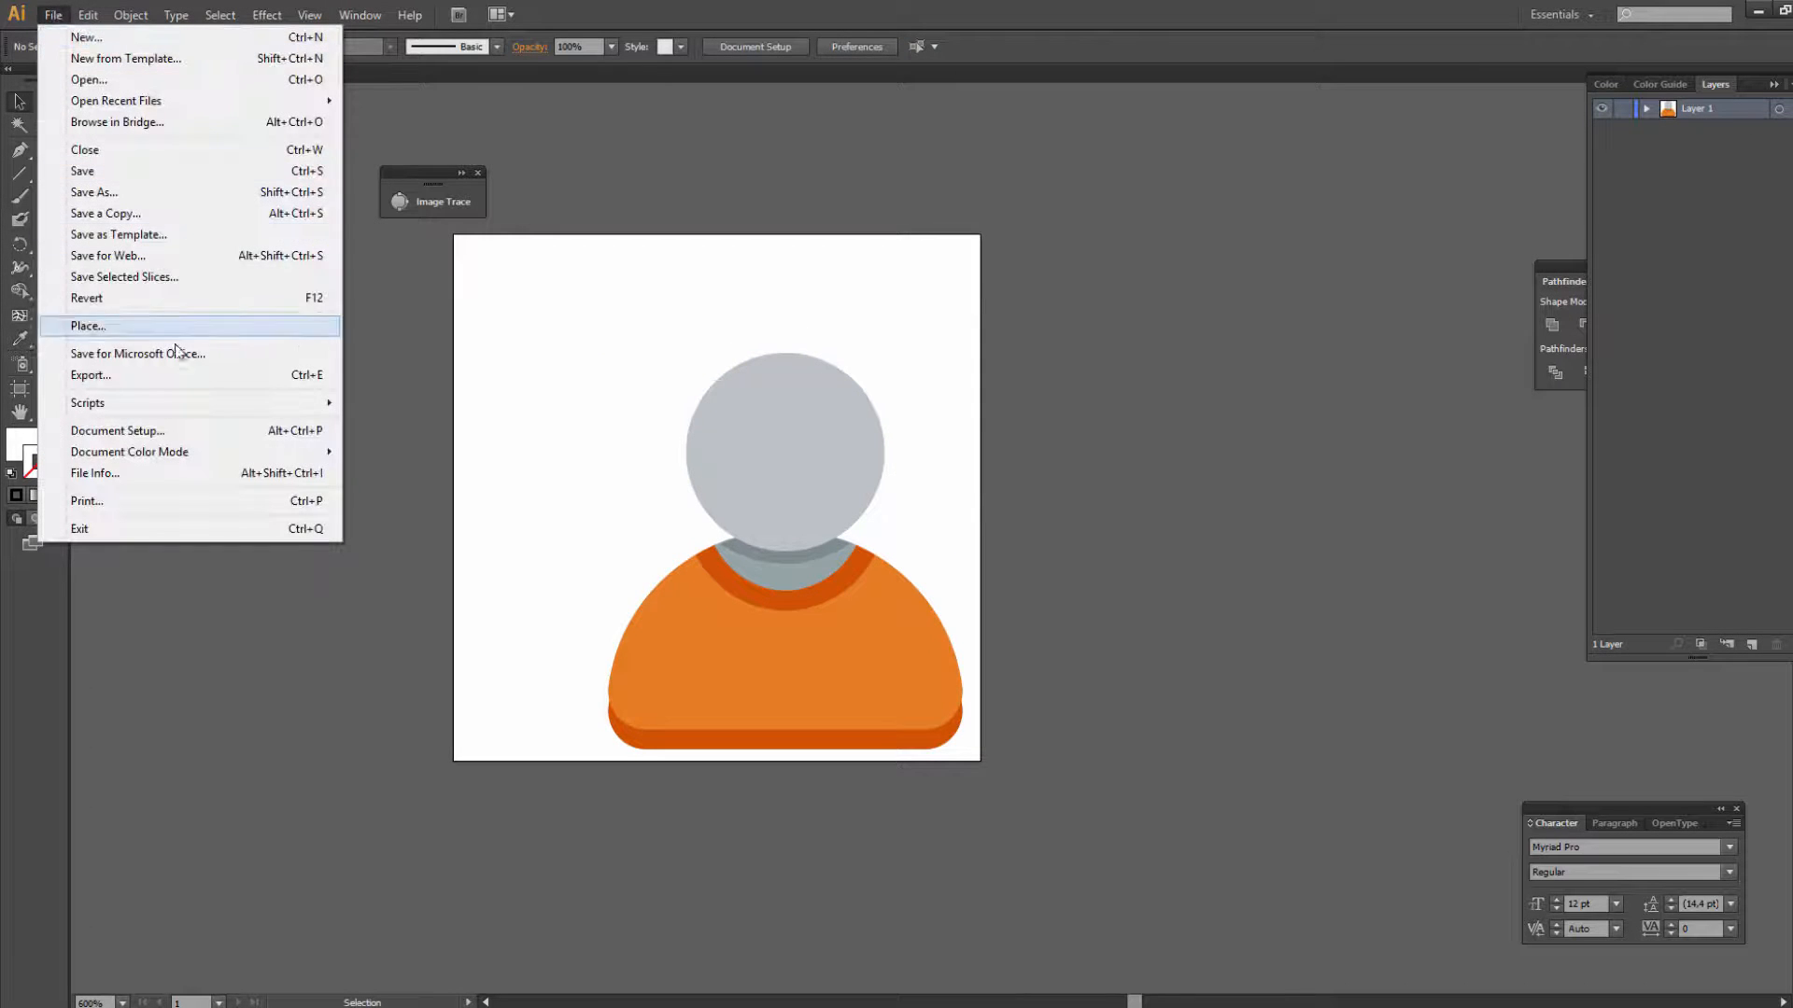
{"action": "left_click", "coordinate": [90, 376]}
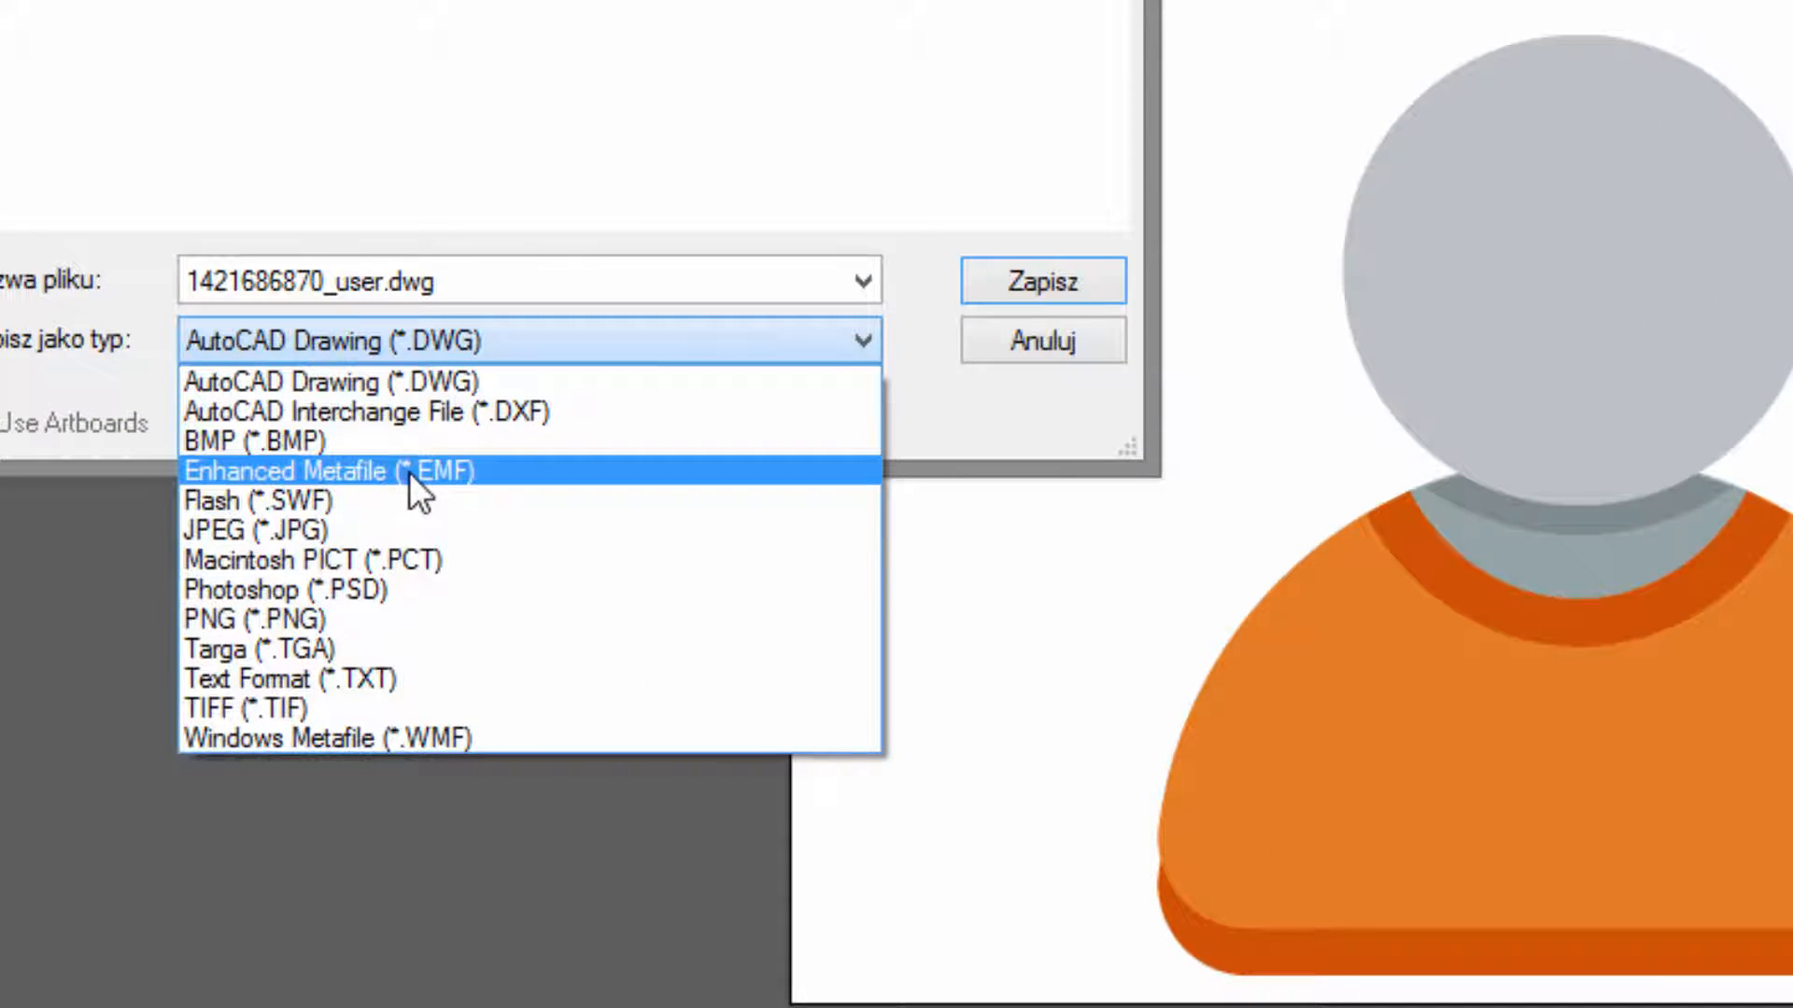
{"action": "left_click", "coordinate": [331, 470]}
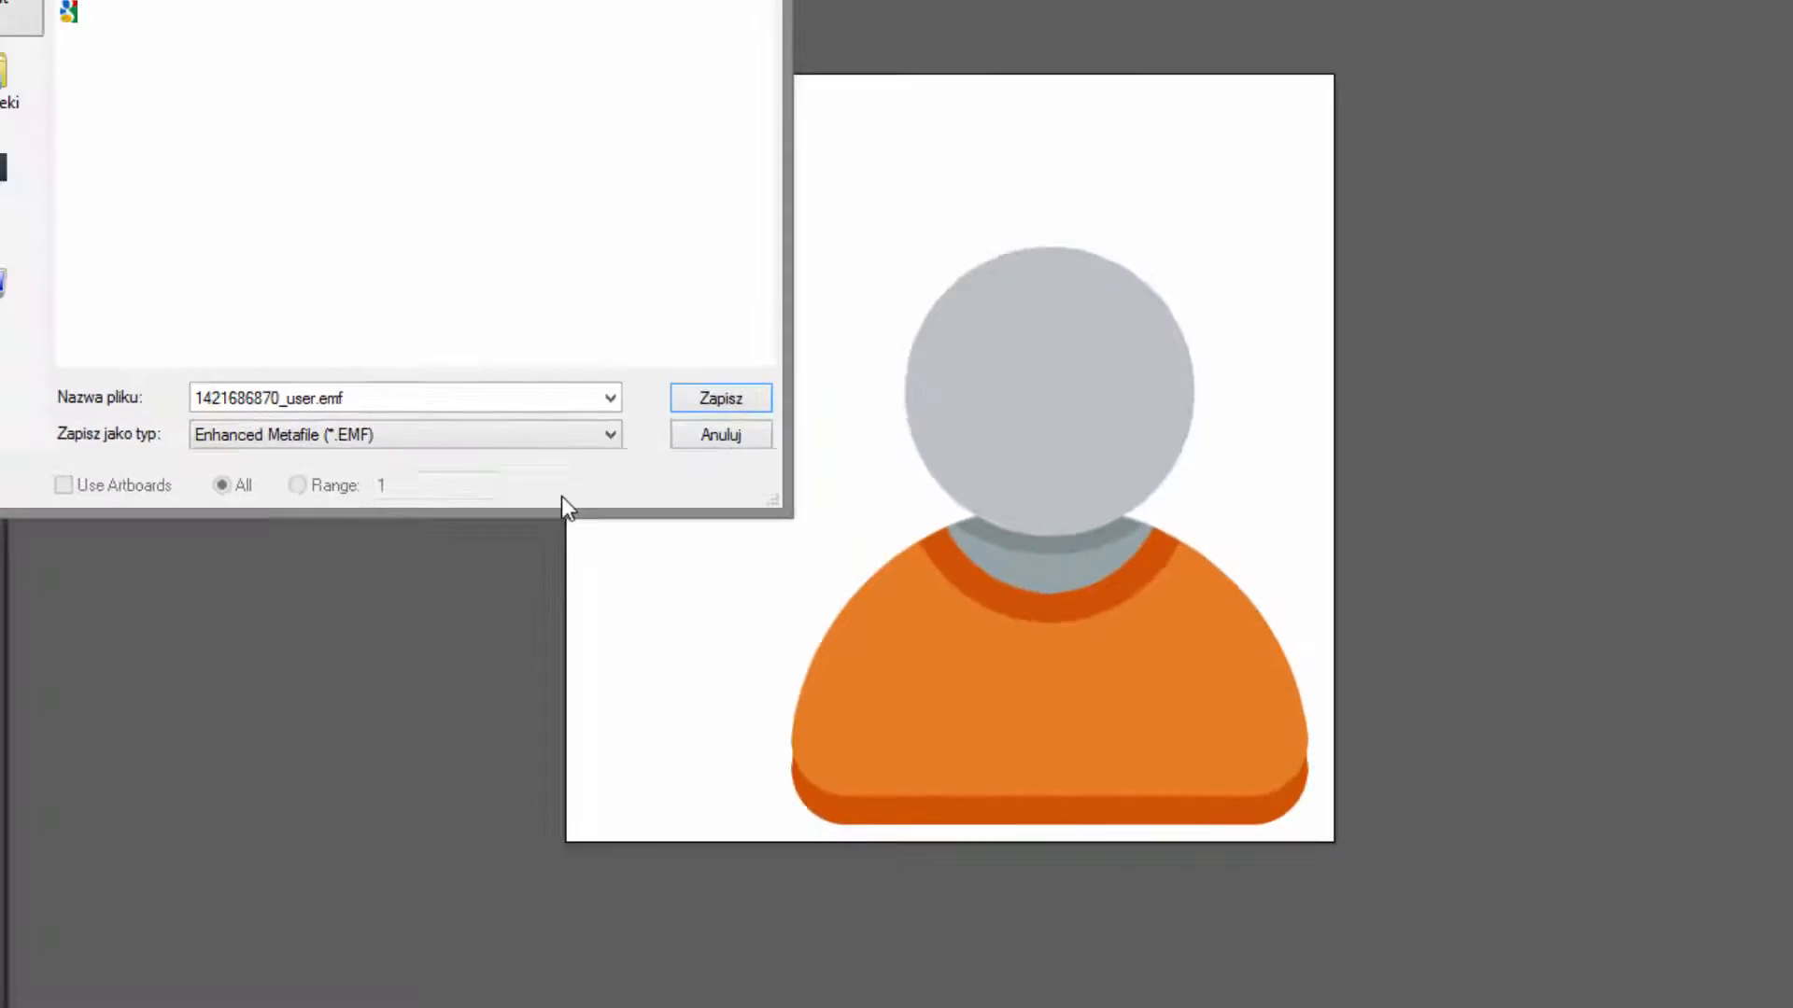
{"action": "left_click", "coordinate": [717, 397]}
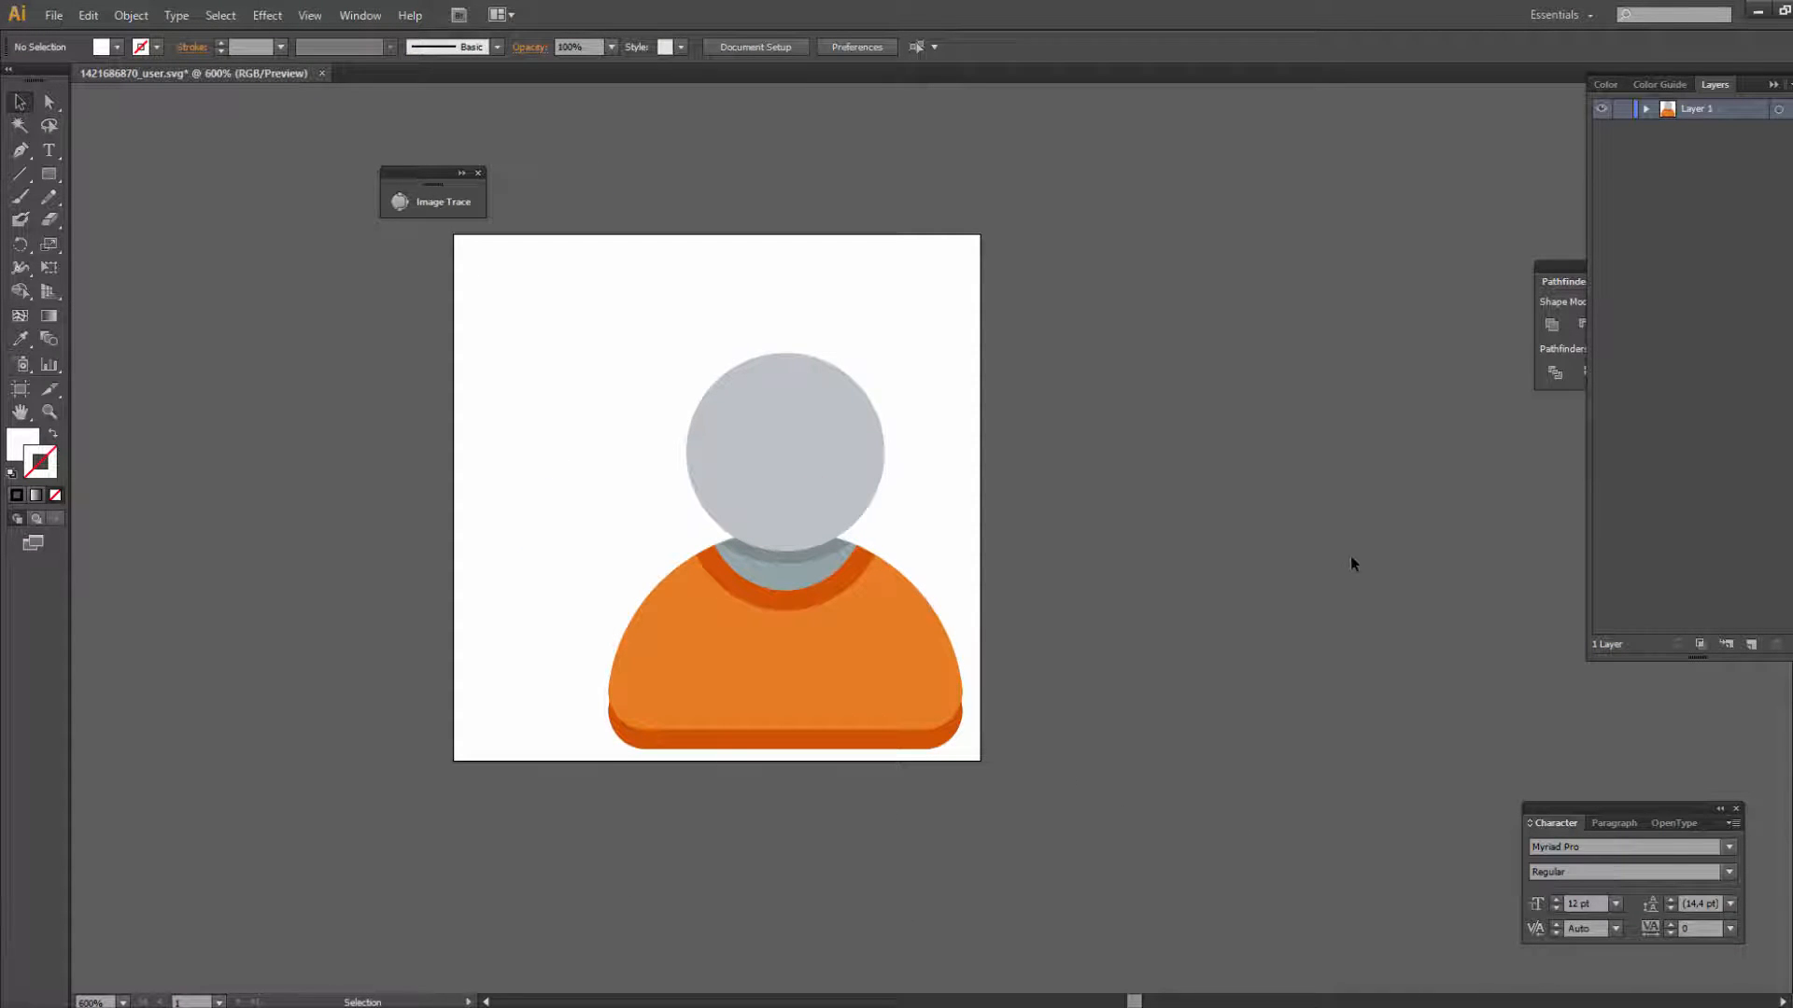
{"action": "mouse_move", "coordinate": [368, 904]}
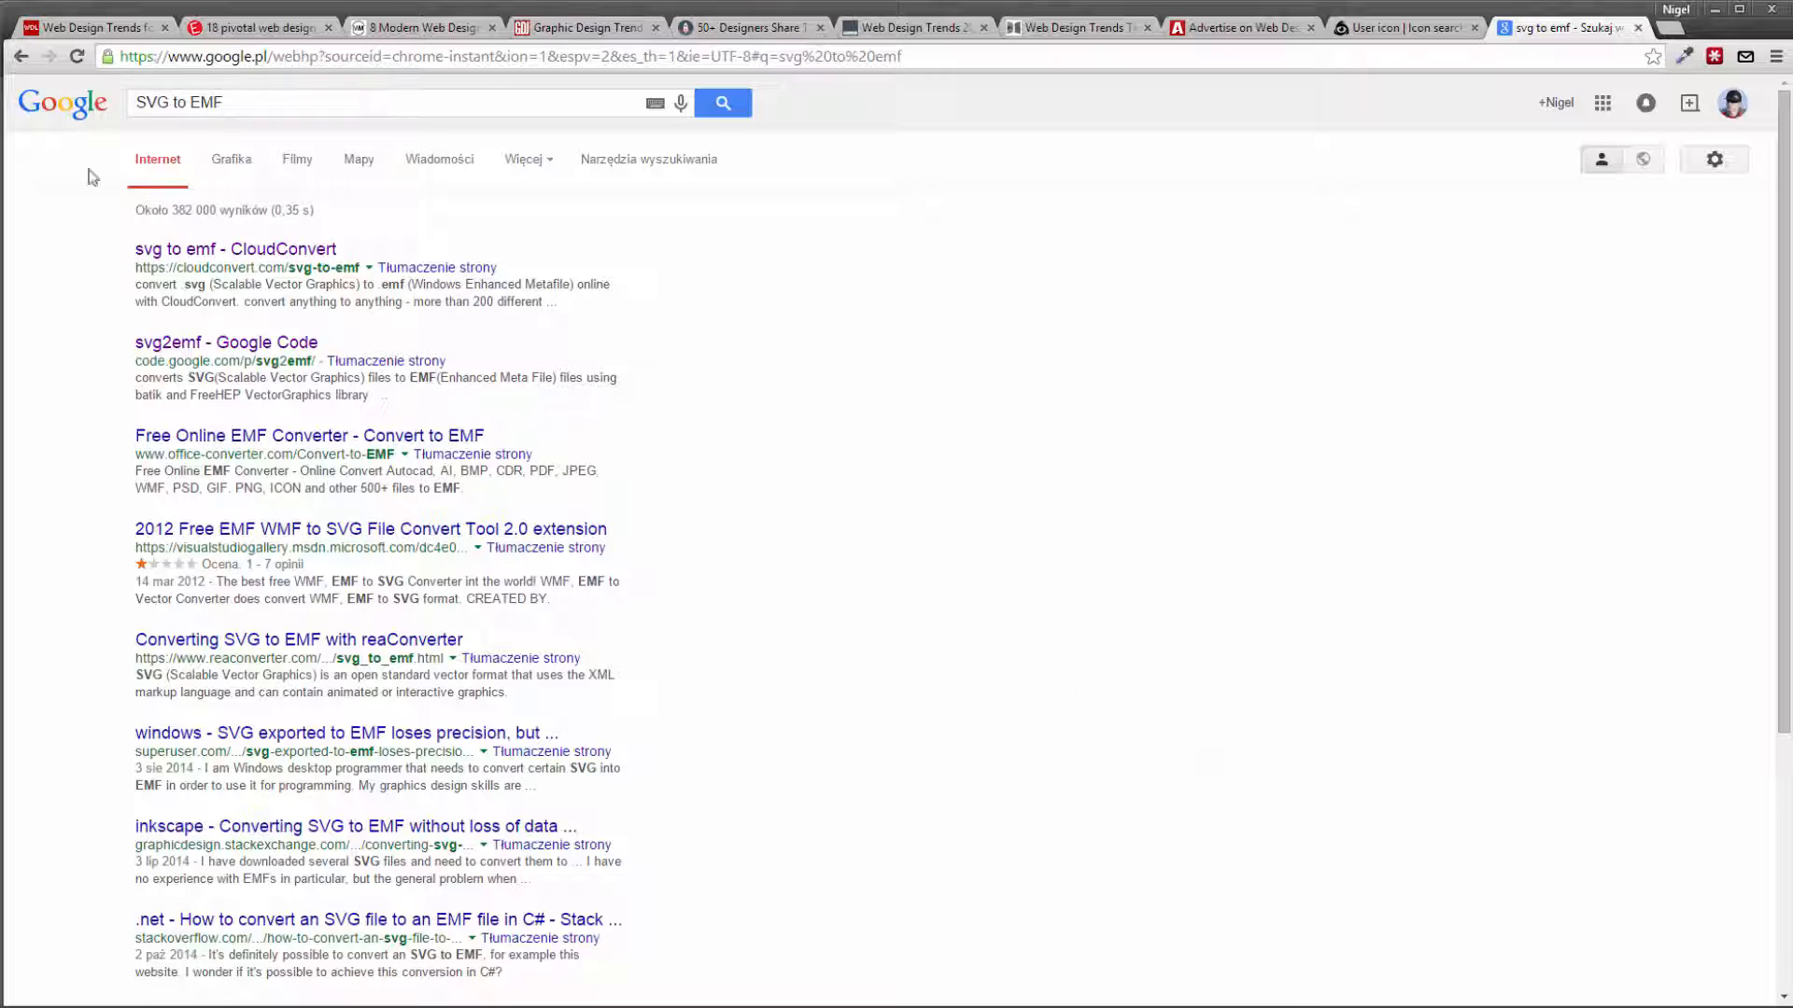
Step: Search Google for 'SVG to EMF' and go to the CloudConvert converter result
{"action": "double_click", "coordinate": [179, 101]}
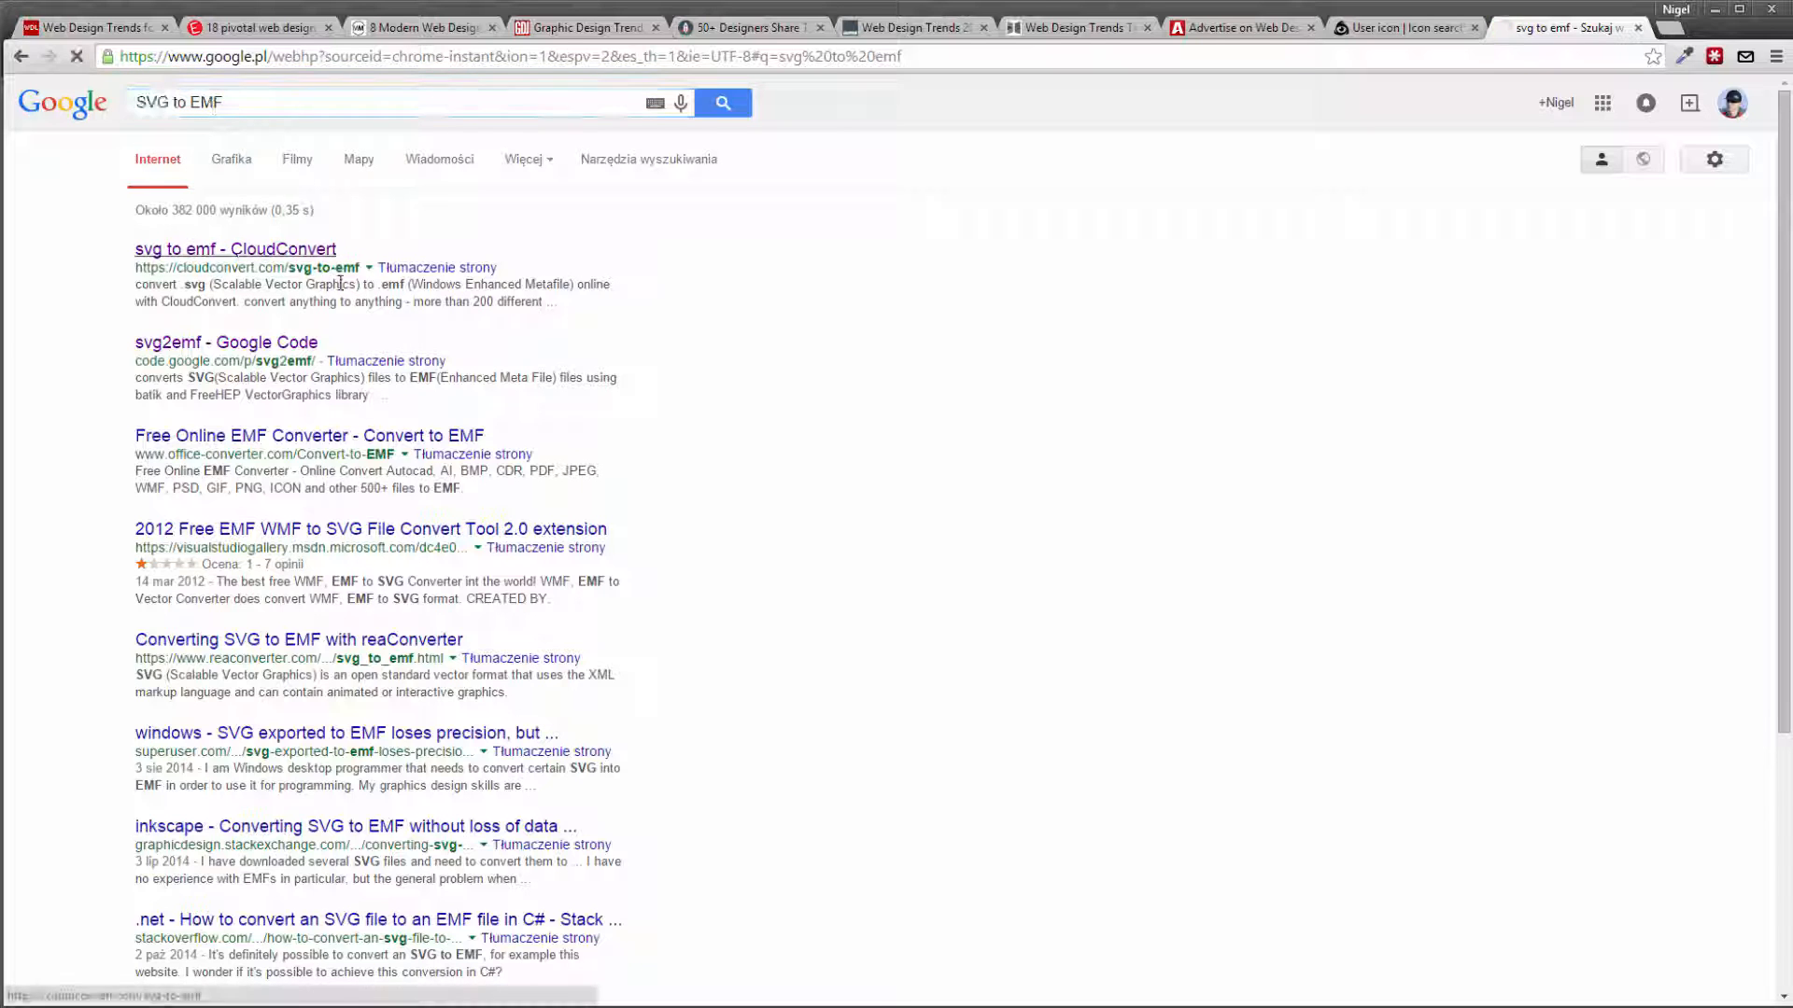
{"action": "left_click", "coordinate": [235, 249]}
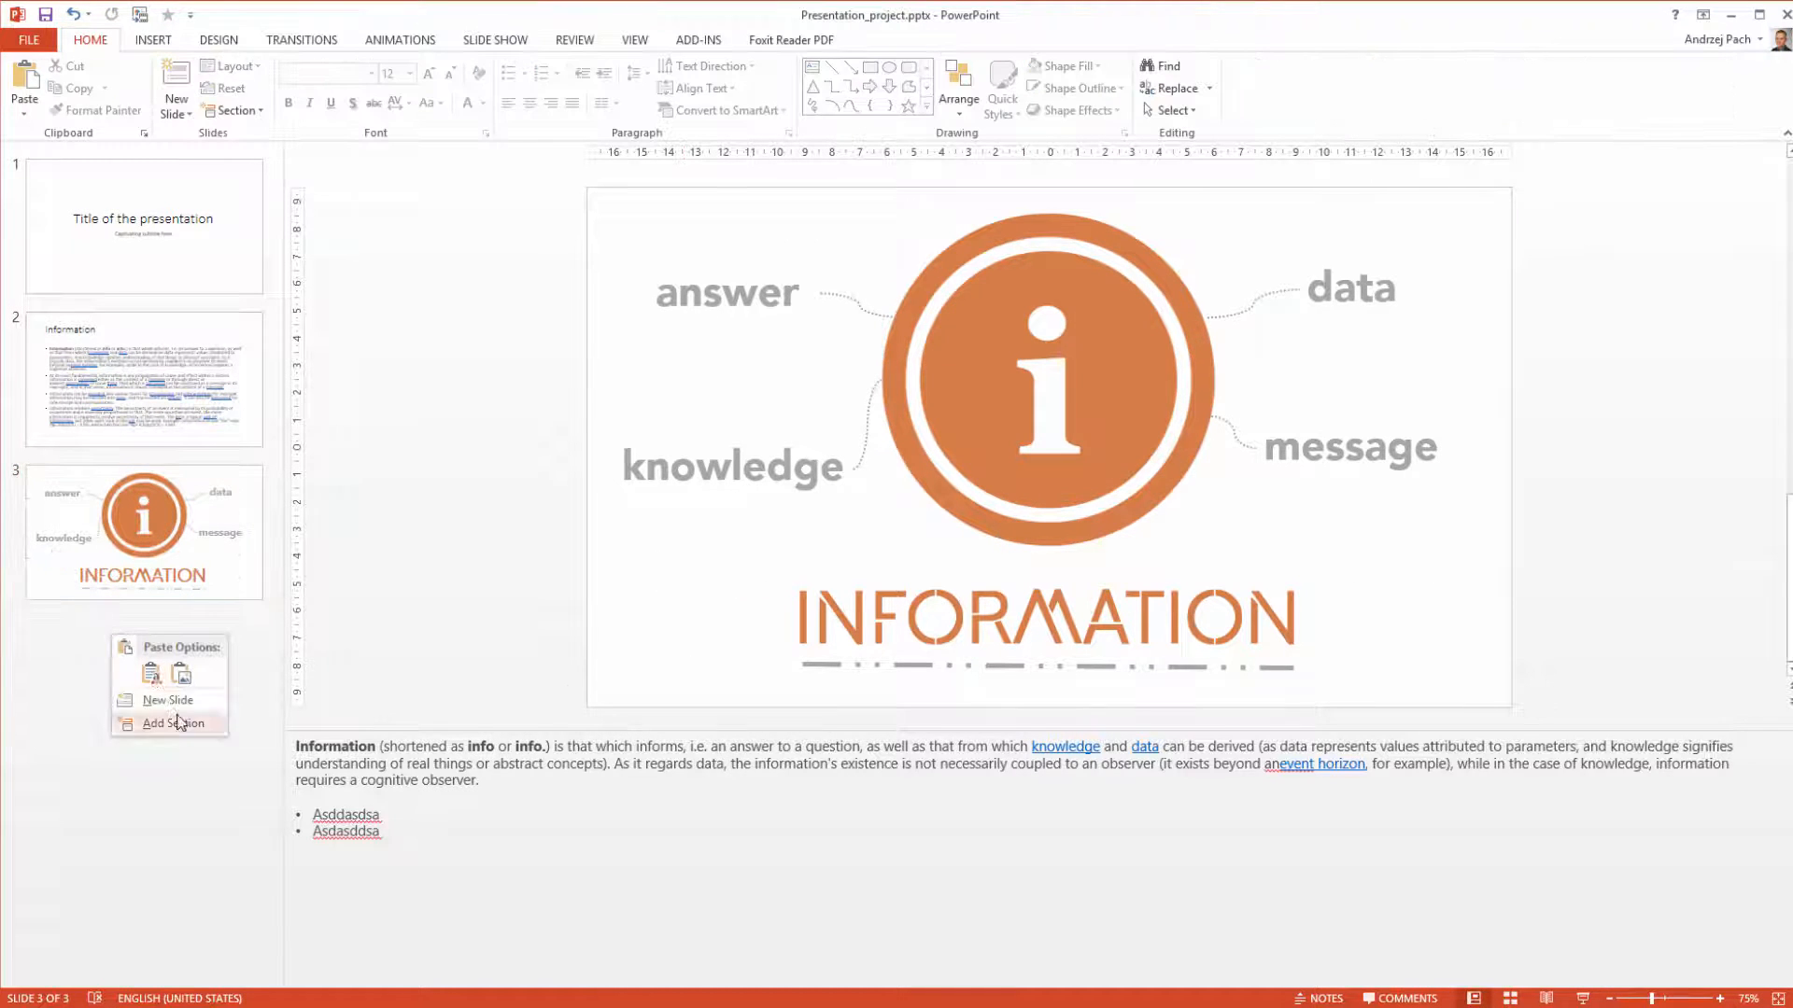
Step: Add a fourth slide with the pasted EMF icon enlarged to fill it, then ungroup it into shapes
{"action": "left_click", "coordinate": [168, 700]}
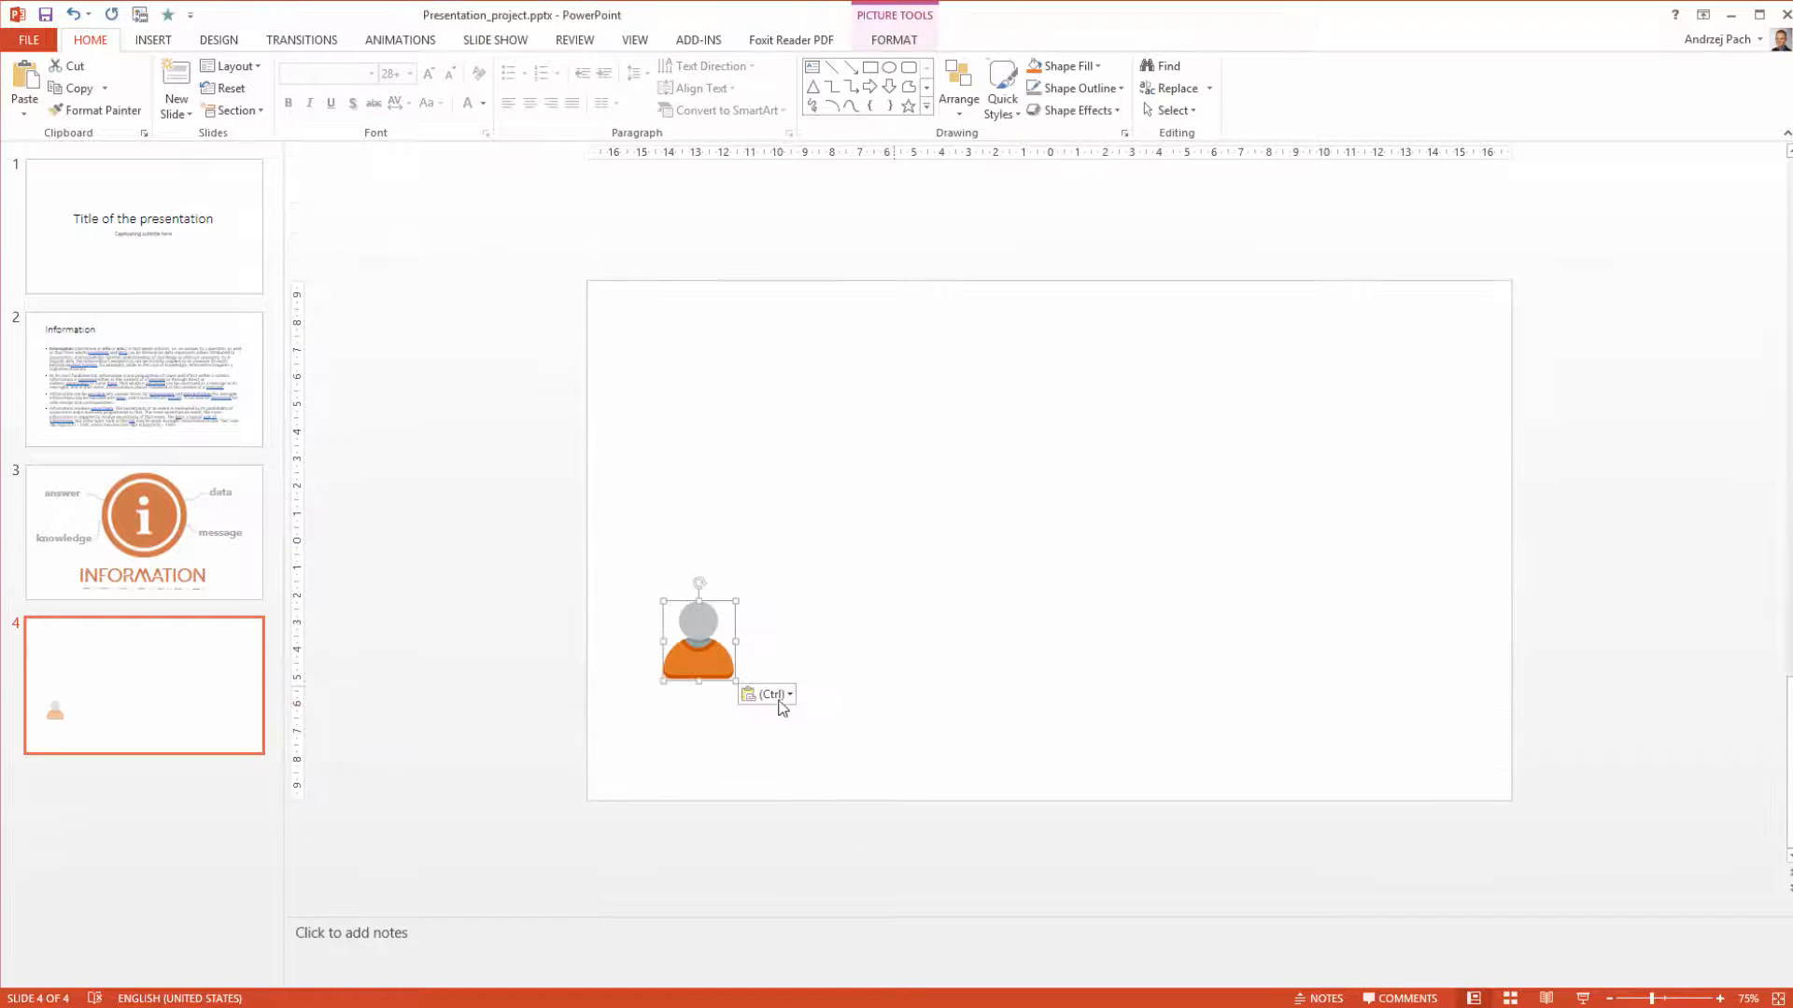
{"action": "left_click_drag", "start_coordinate": [697, 634], "coordinate": [878, 377]}
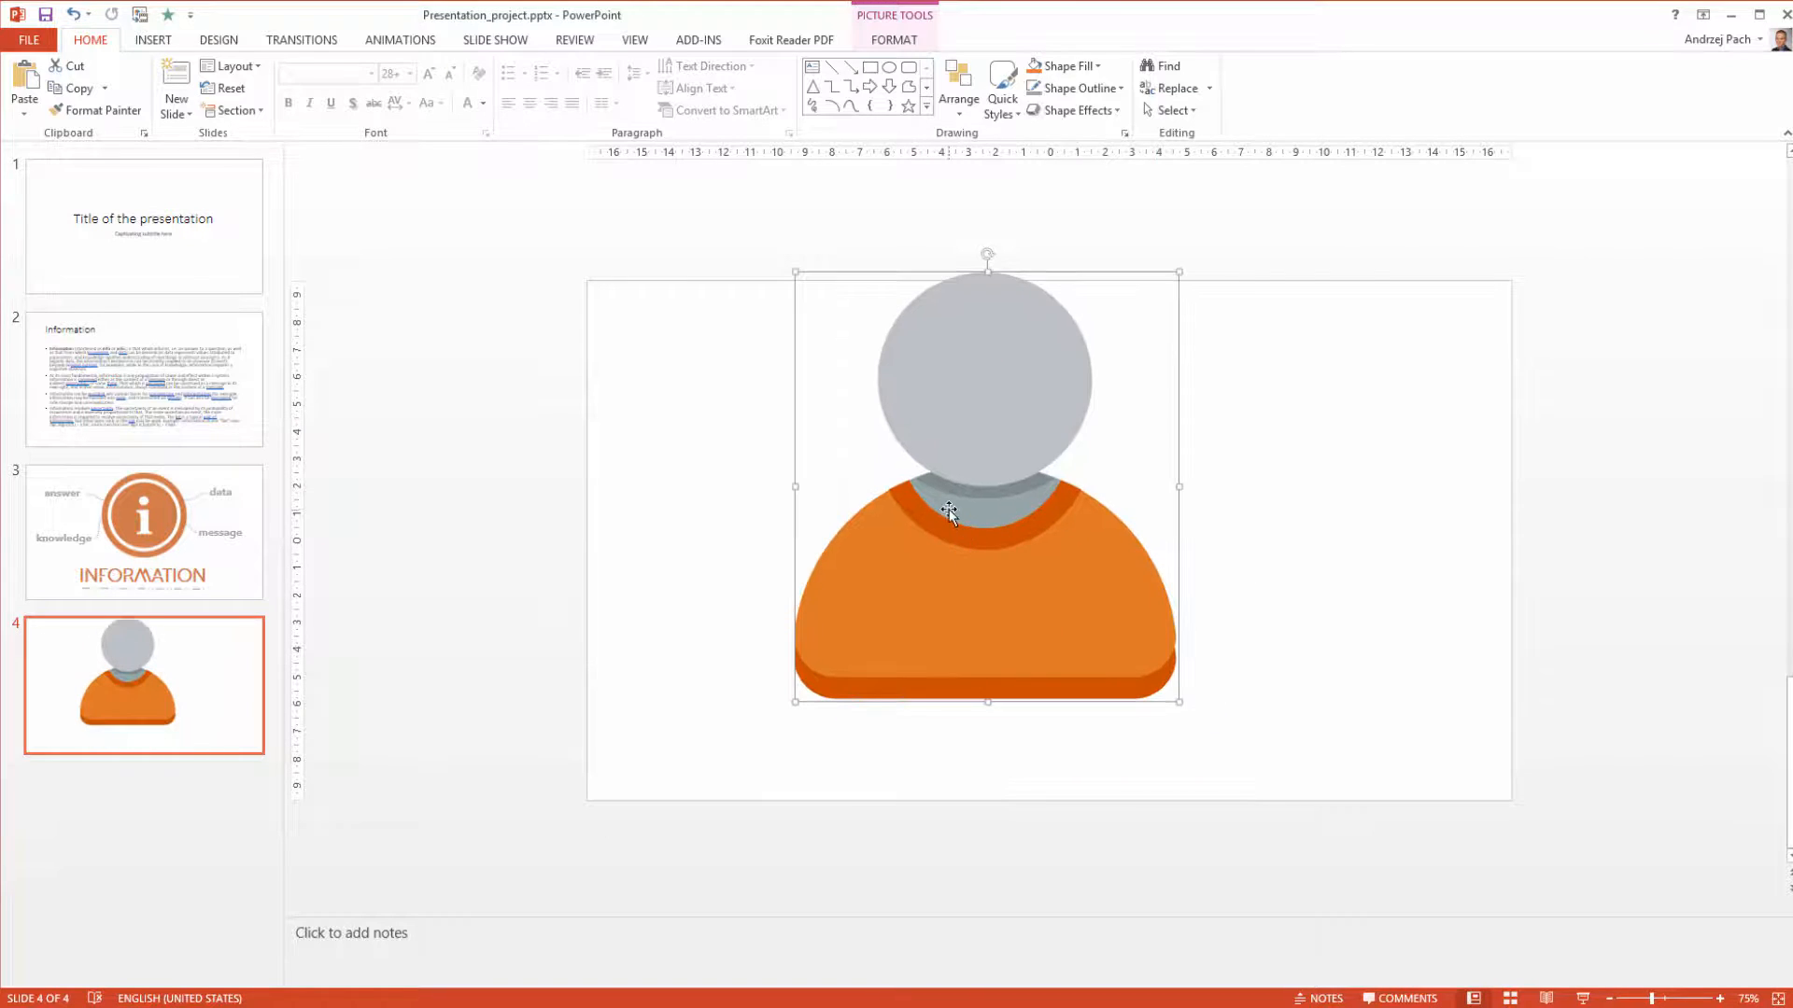
{"action": "right_click", "coordinate": [949, 512]}
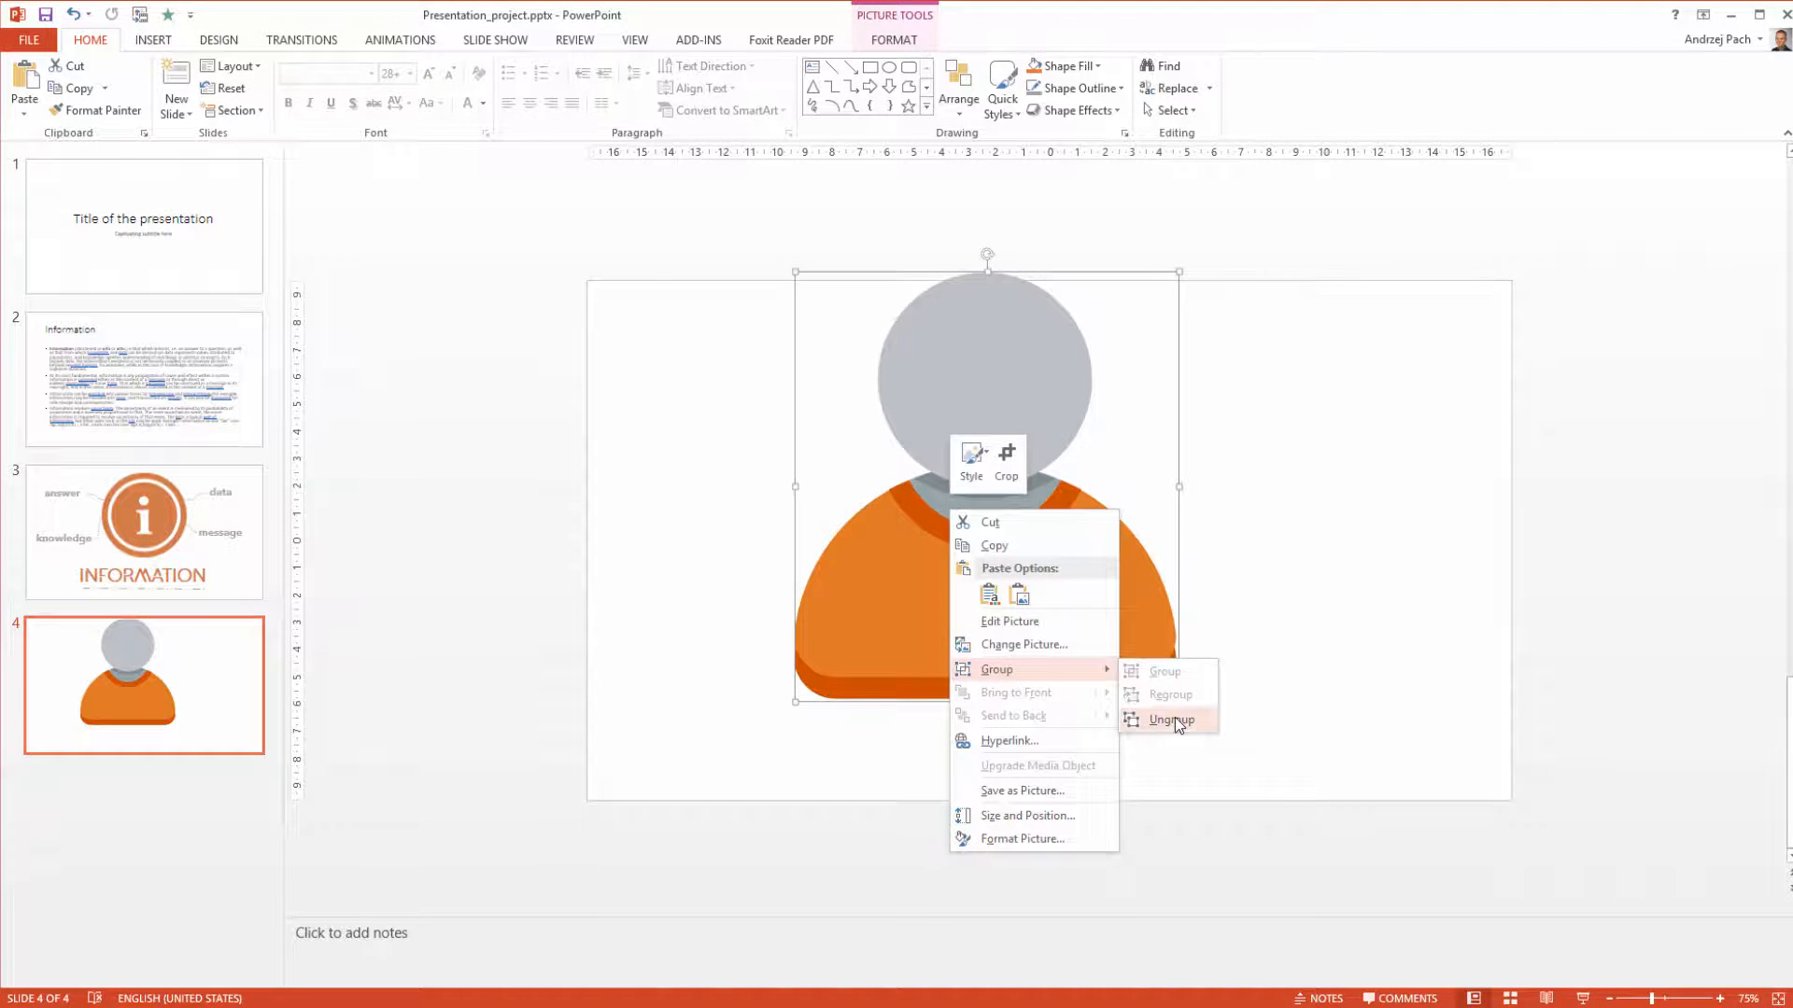
{"action": "left_click", "coordinate": [1171, 721]}
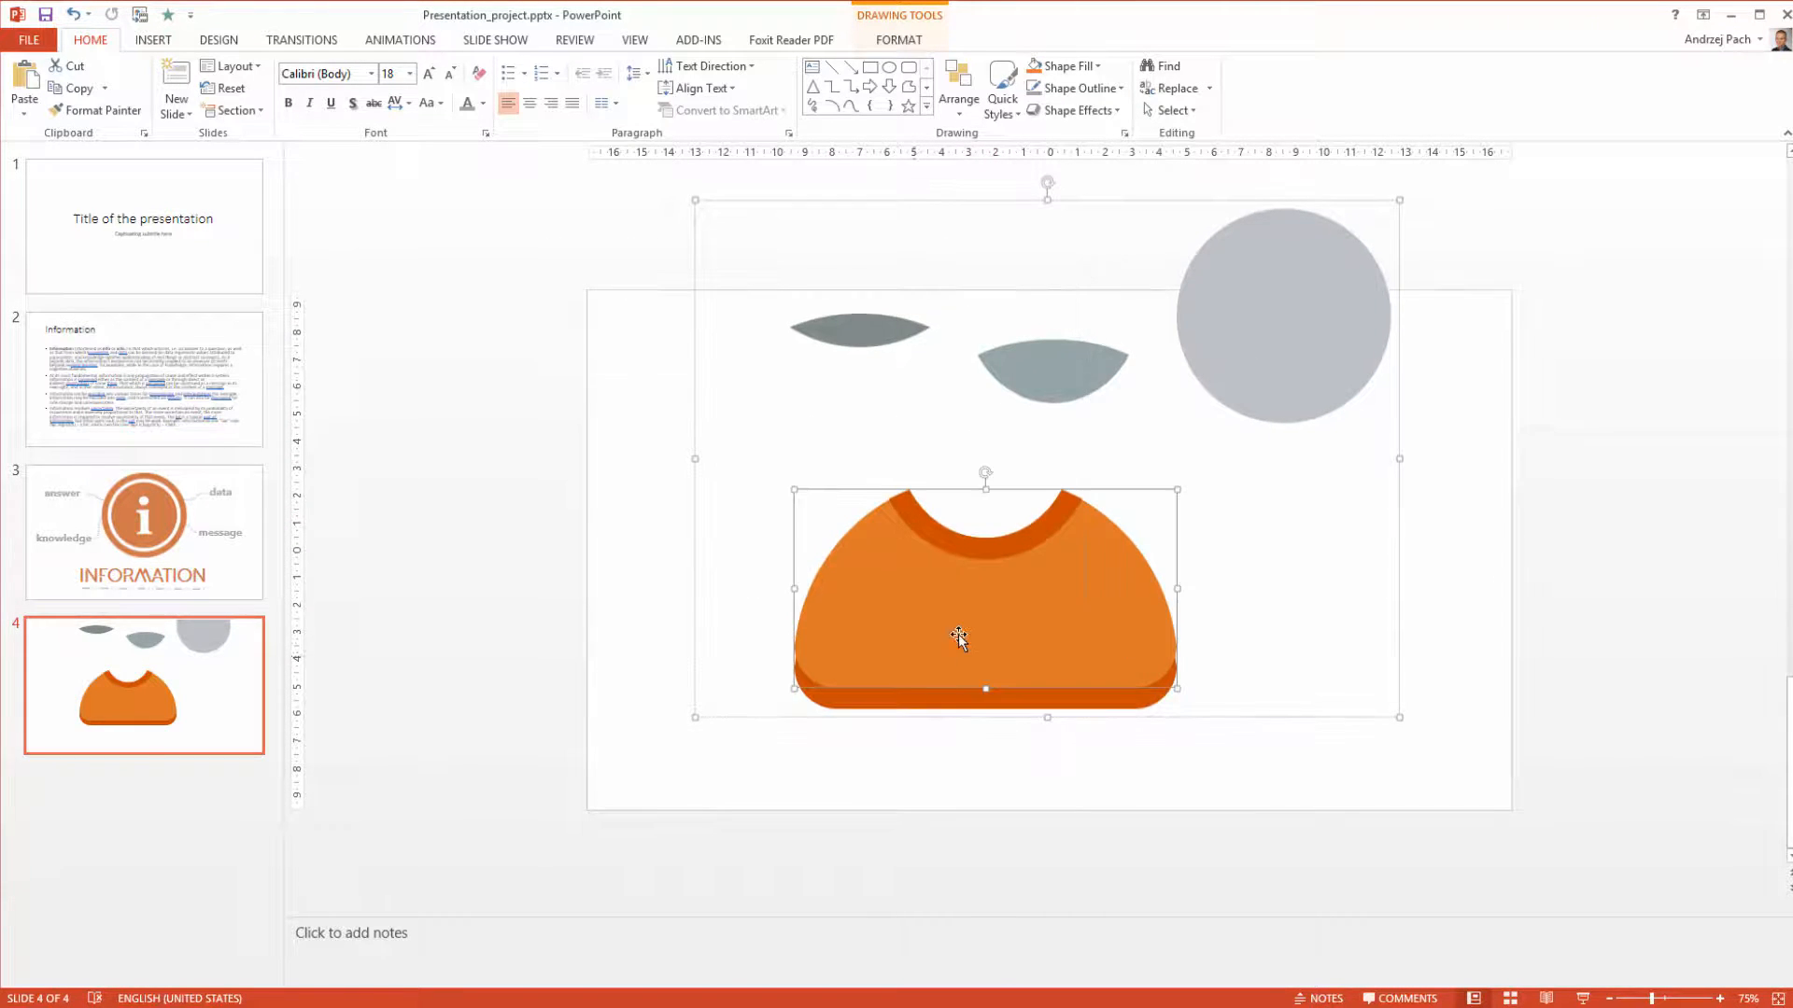
Step: Ungroup the remaining icon shapes and enlarge the dark orange body shape beyond the slide edges
{"action": "right_click", "coordinate": [958, 638]}
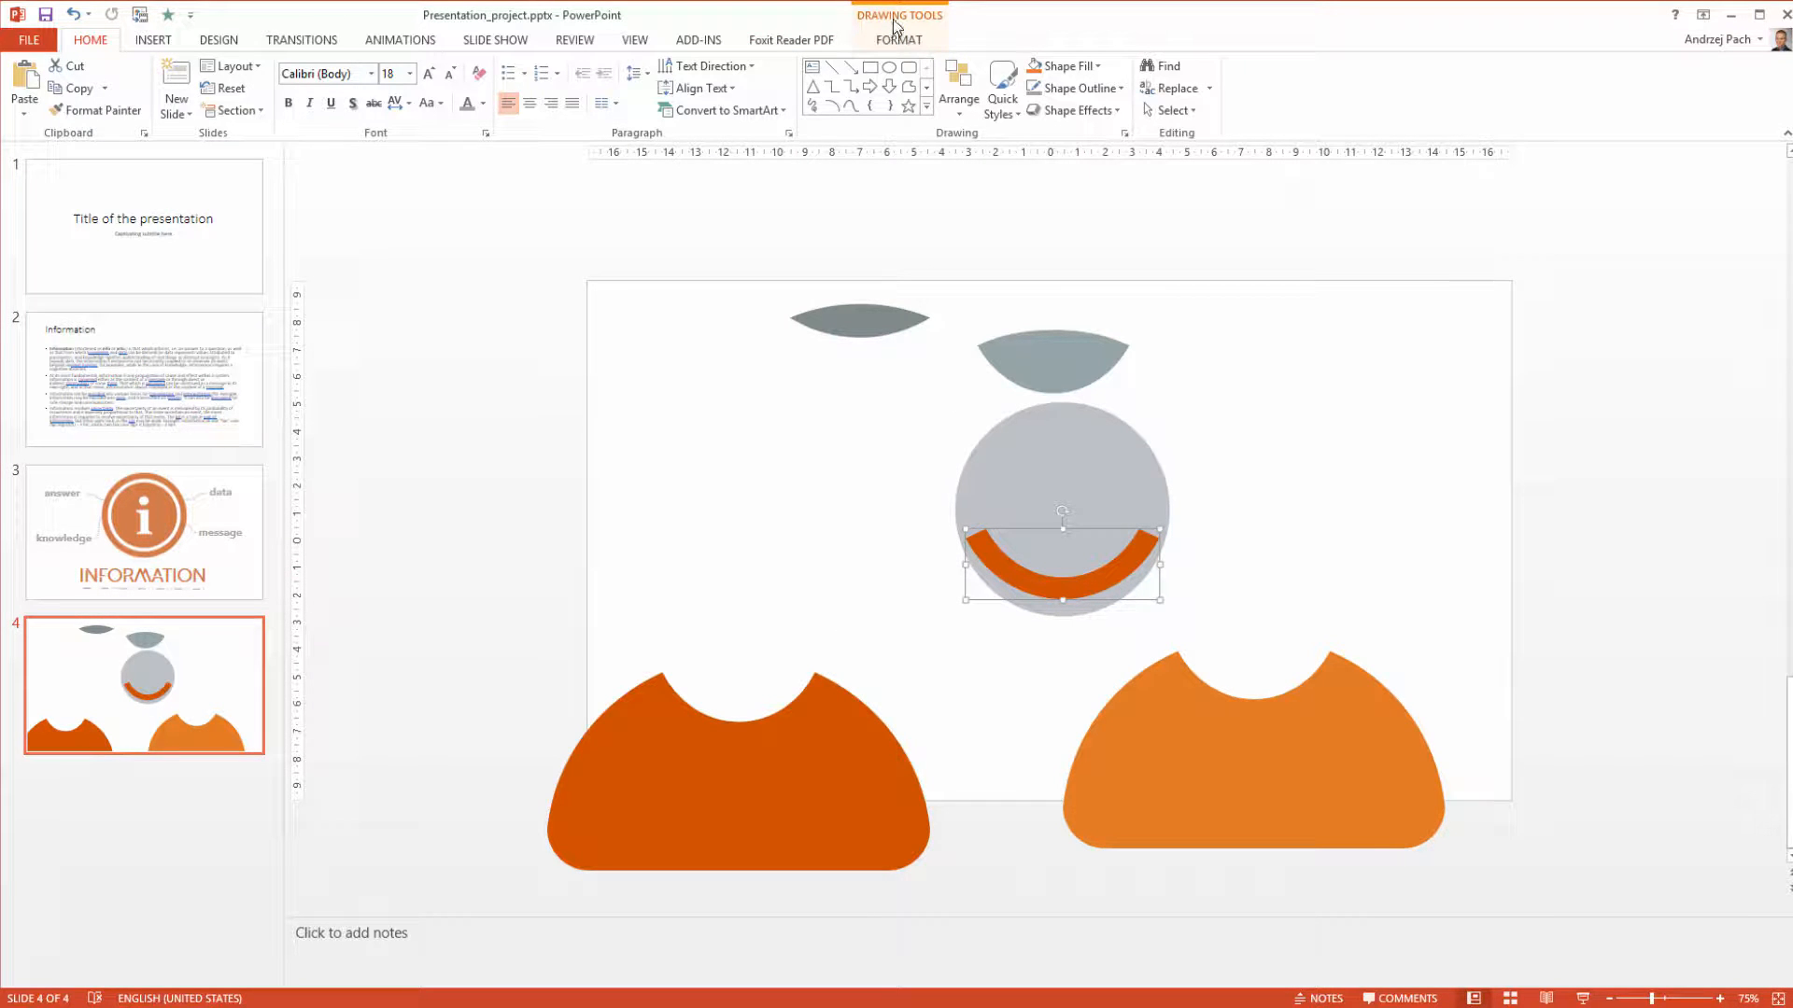
{"action": "left_click", "coordinate": [898, 39]}
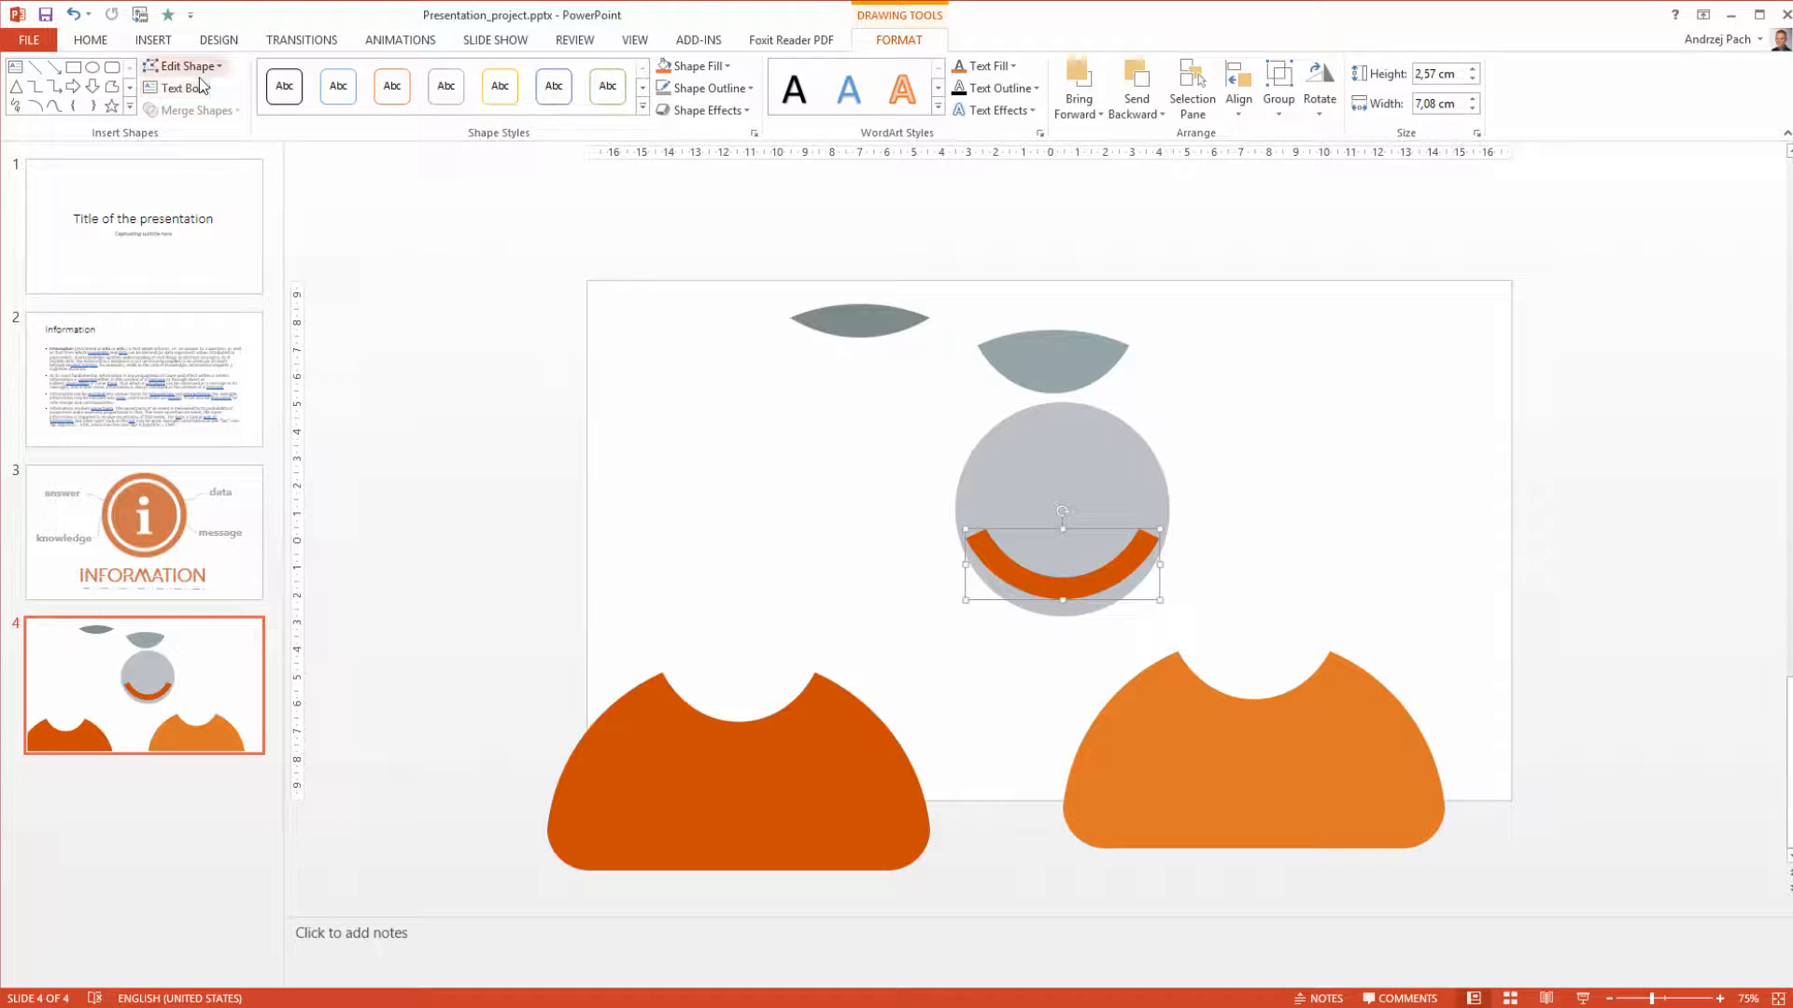
{"action": "left_click", "coordinate": [187, 65]}
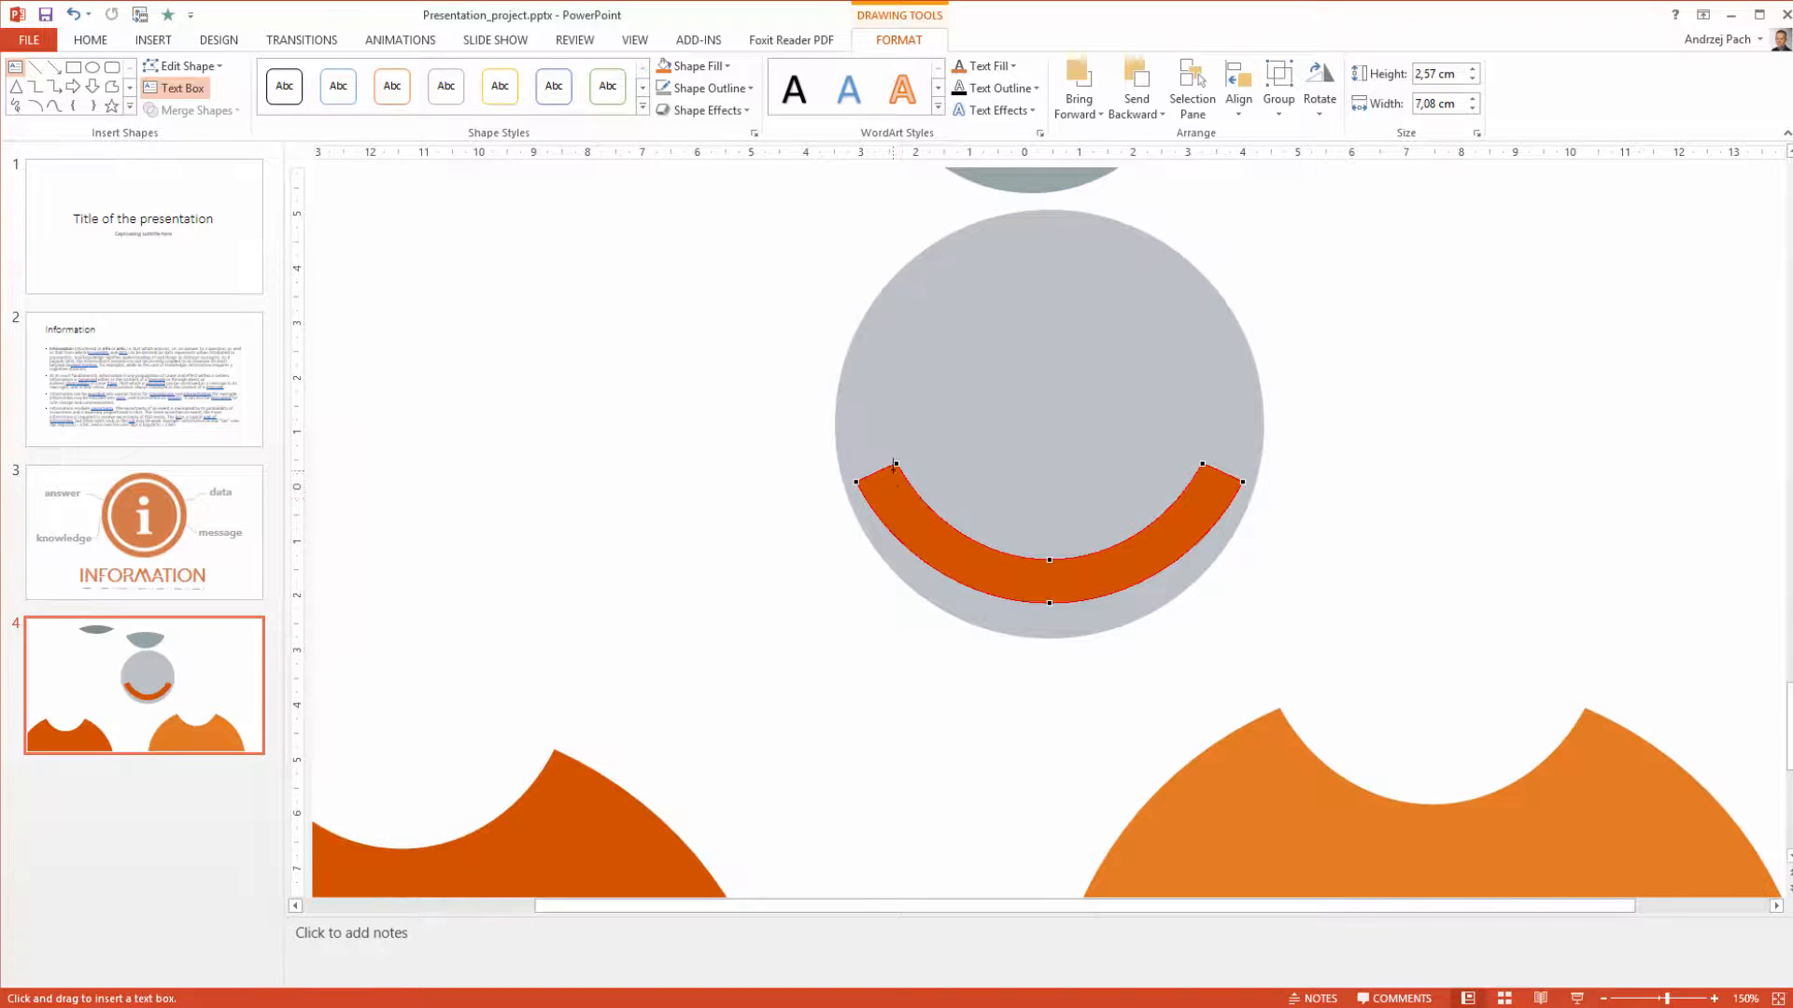
{"action": "left_click", "coordinate": [90, 39]}
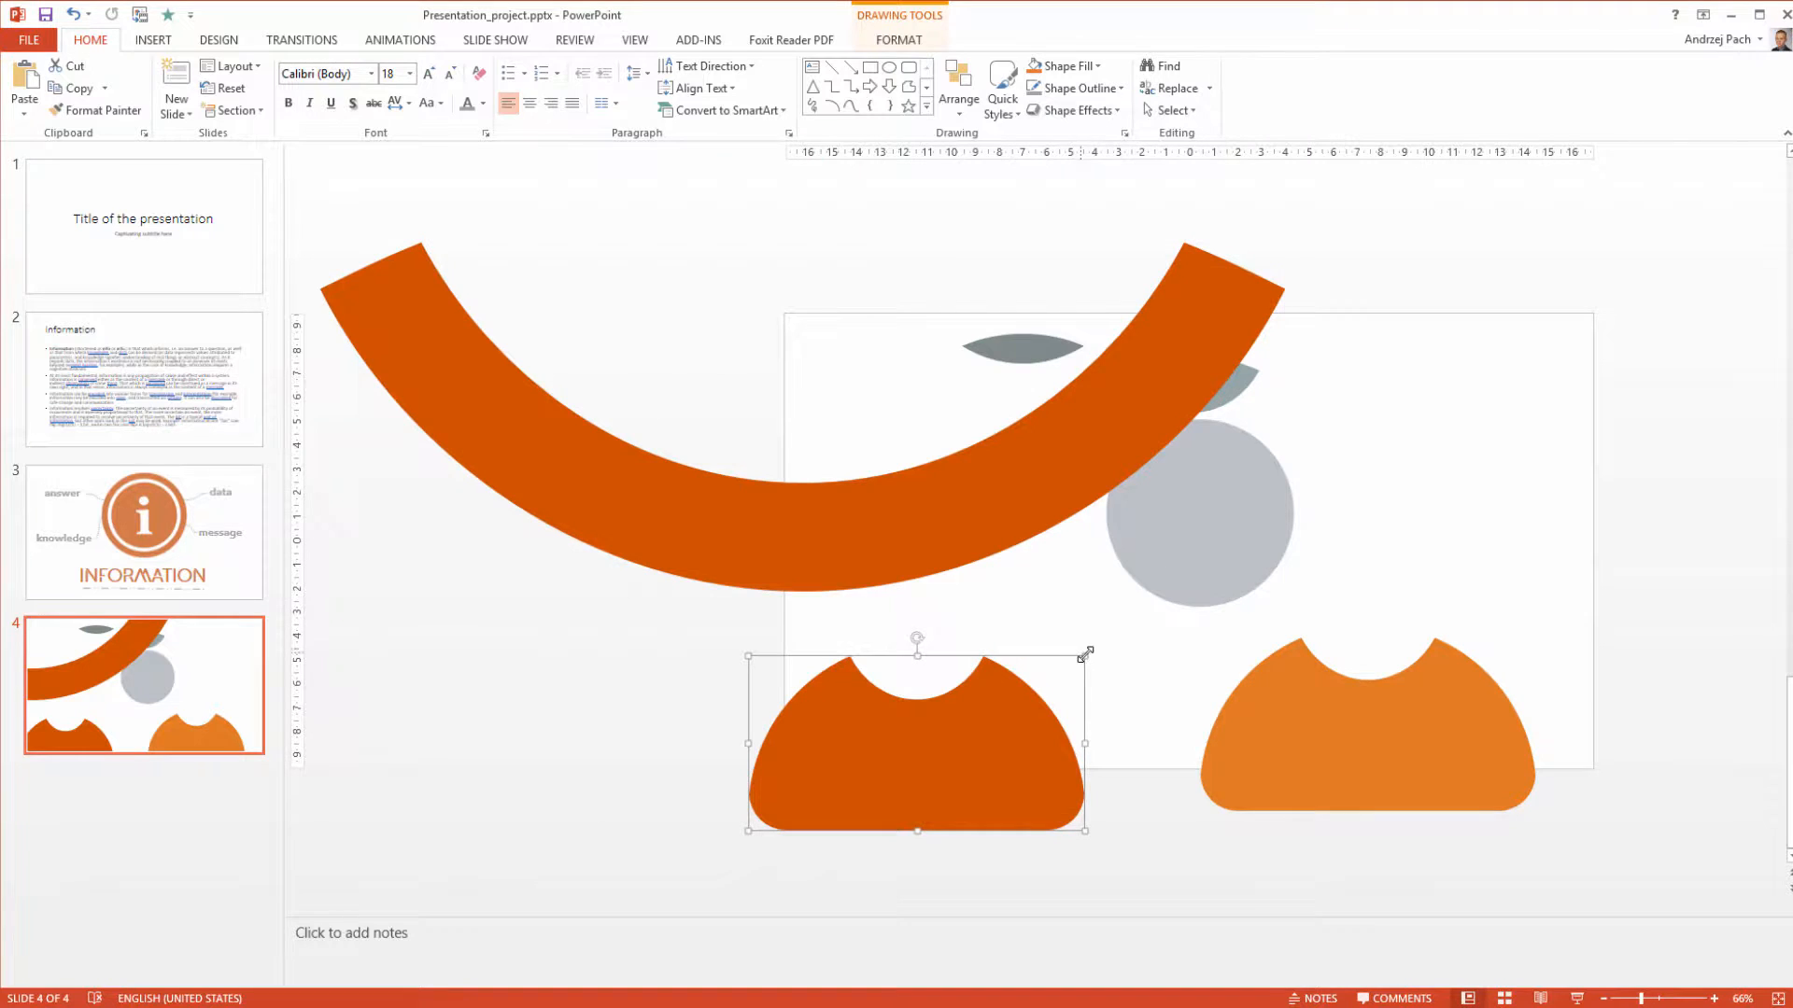
{"action": "left_click_drag", "start_coordinate": [1087, 654], "coordinate": [1453, 846]}
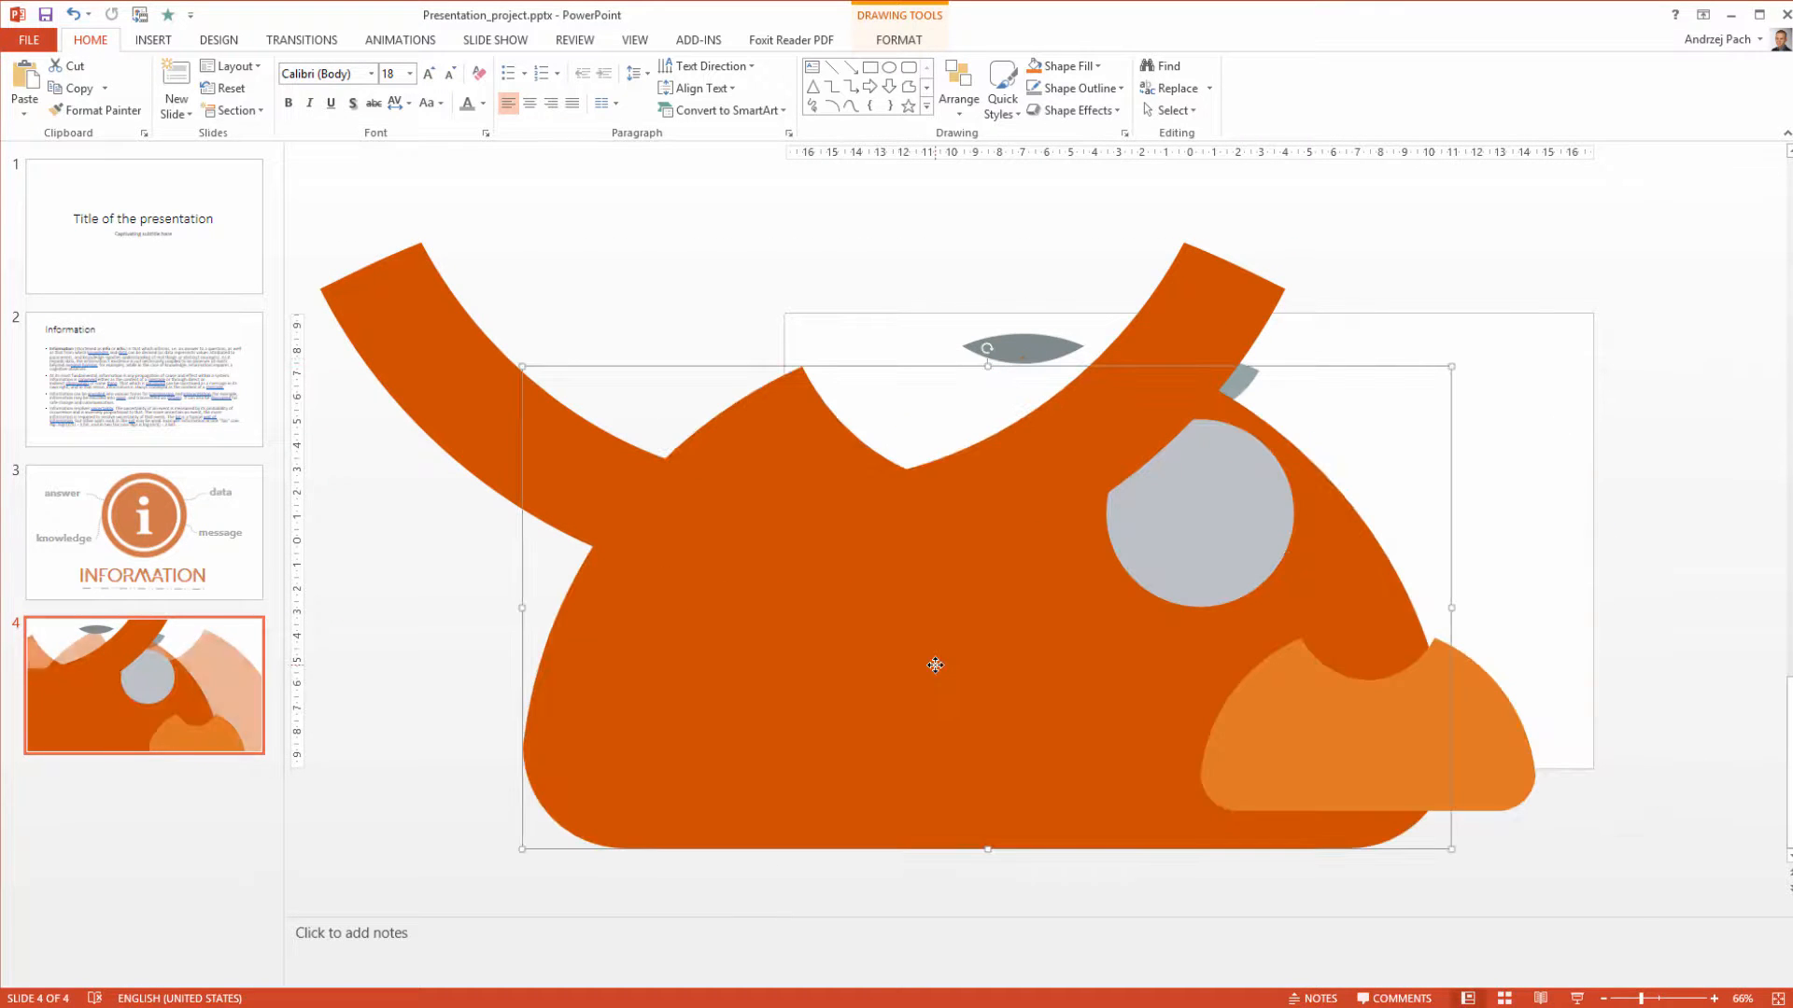